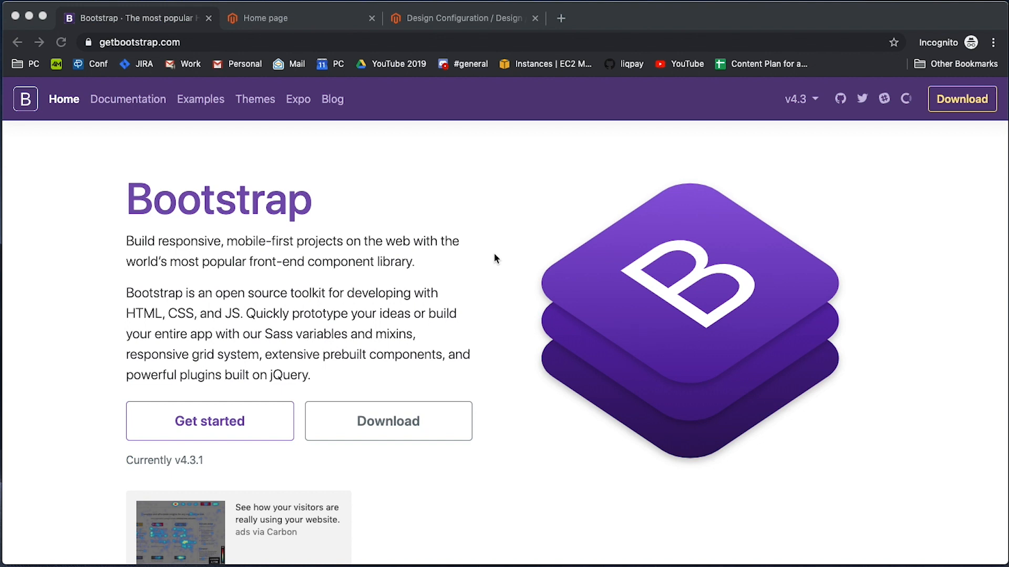
Download the compiled Bootstrap 4.3.1 CSS and JS zip from the Download docs page.
click(209, 420)
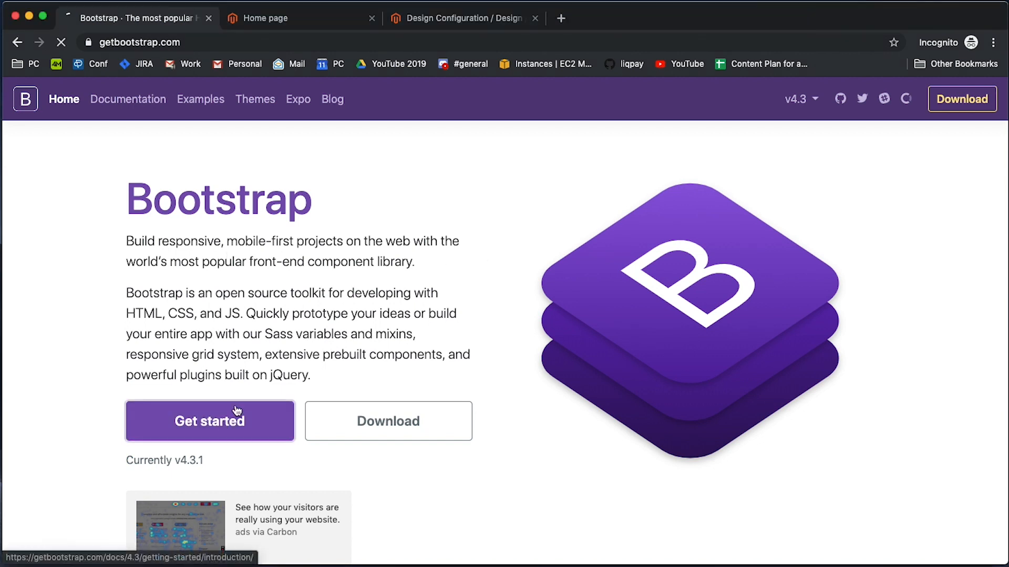
click(209, 421)
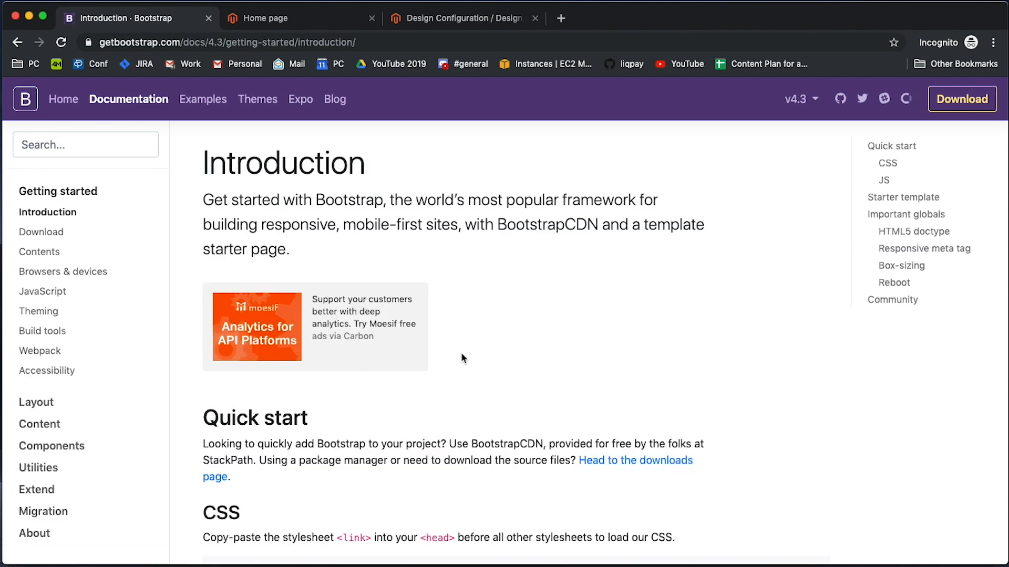
mouse_move(479, 370)
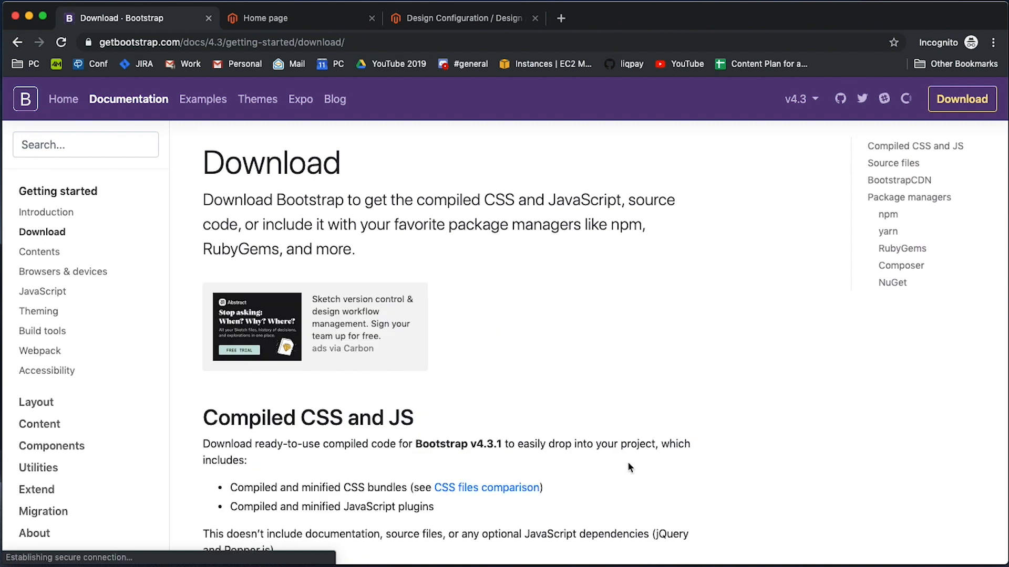
scroll(down, 3)
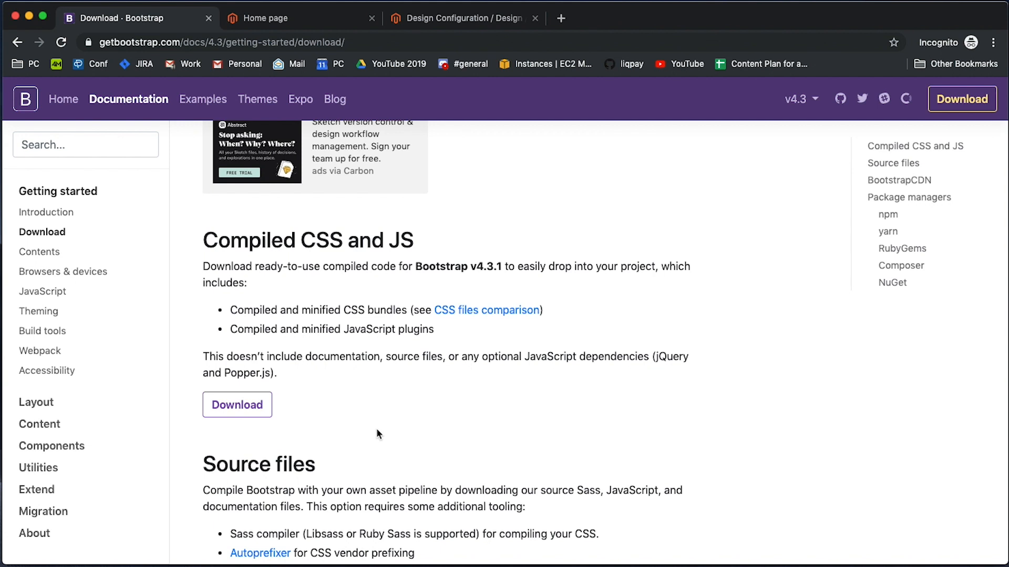
scroll(down, 3)
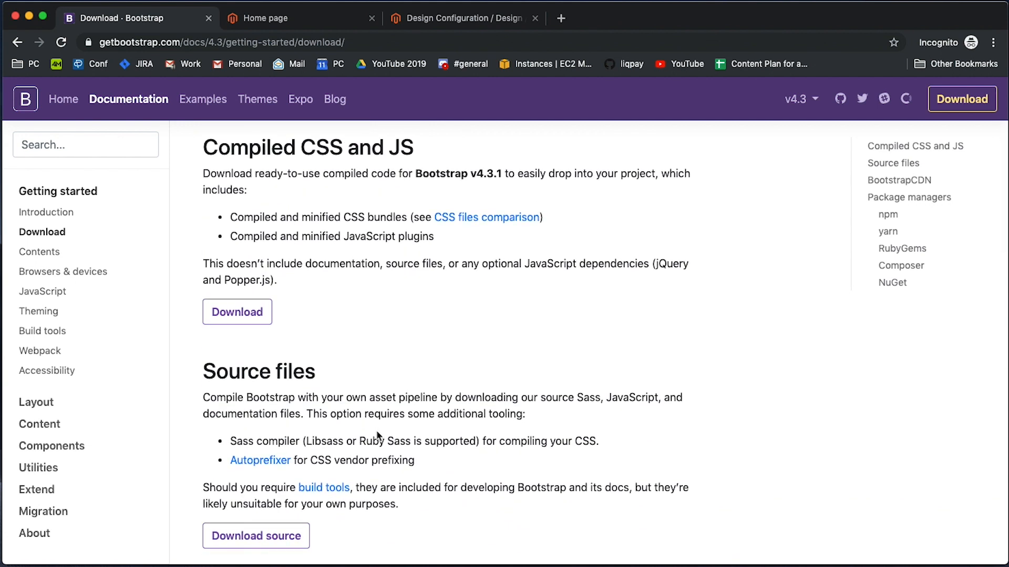
click(236, 312)
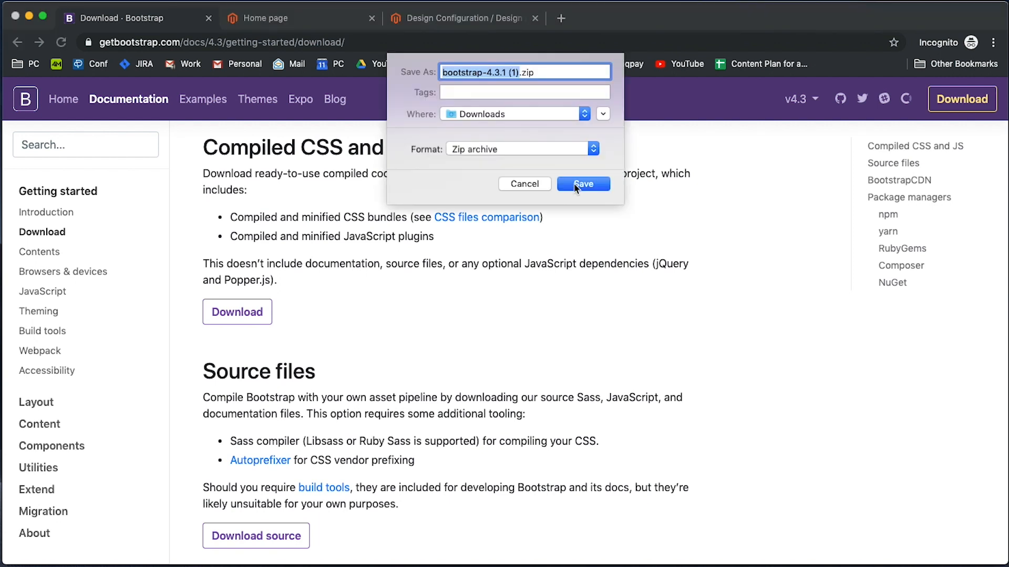
click(582, 183)
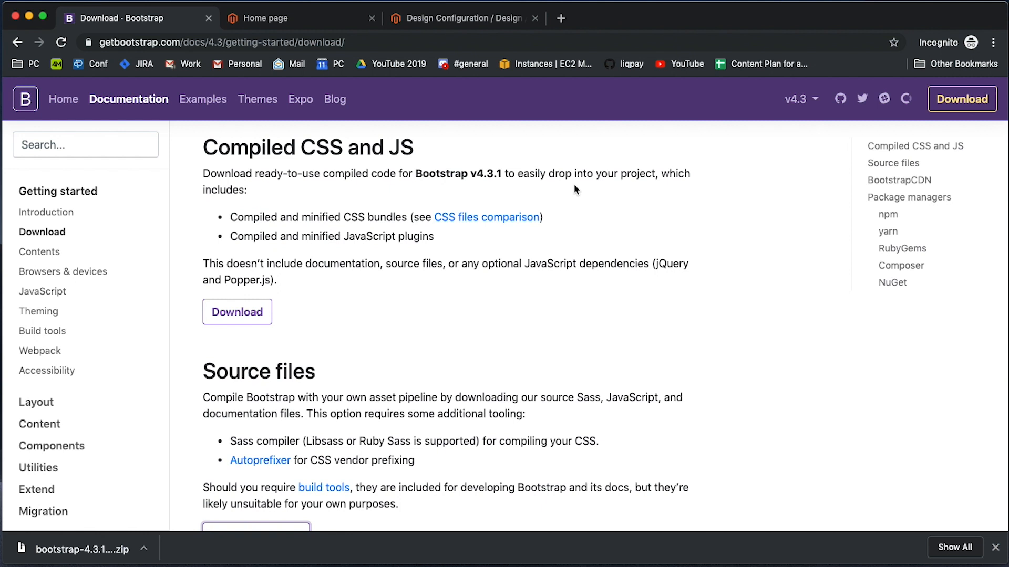
Expand bootstrap-4.3.1 in Downloads to view the dist/css stylesheets like bootstrap.min.css.
click(82, 550)
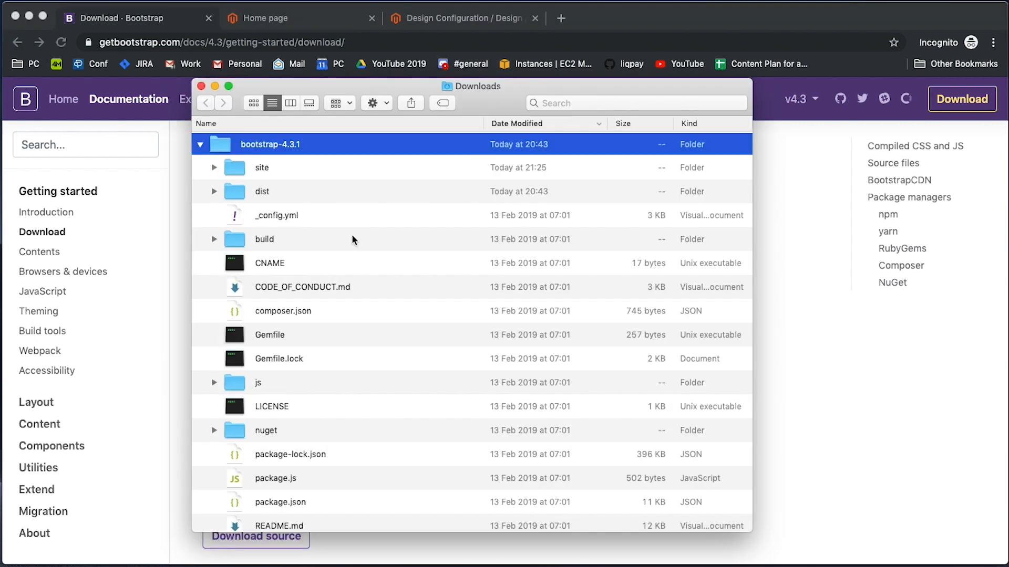
mouse_move(217, 183)
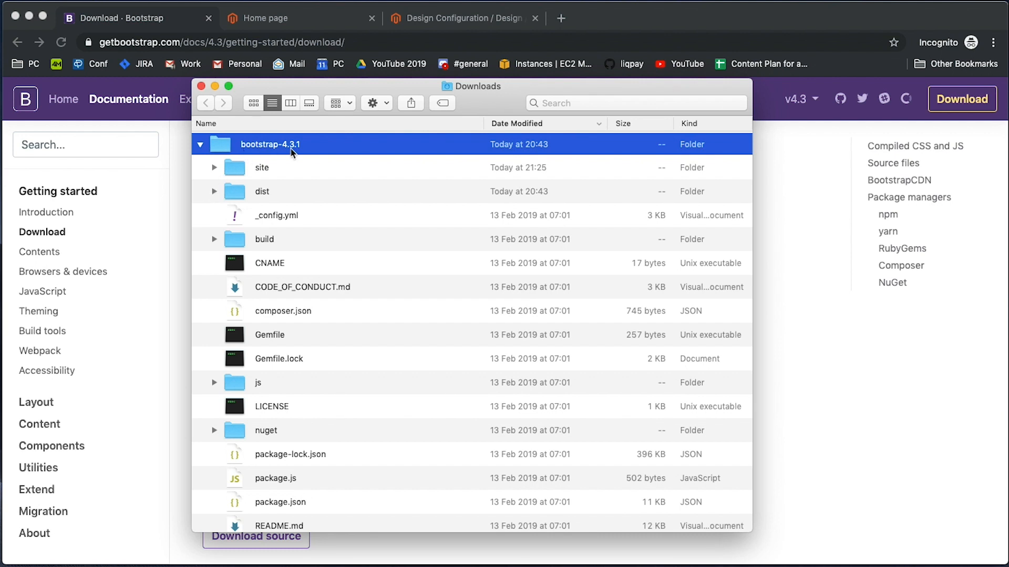
mouse_move(294, 153)
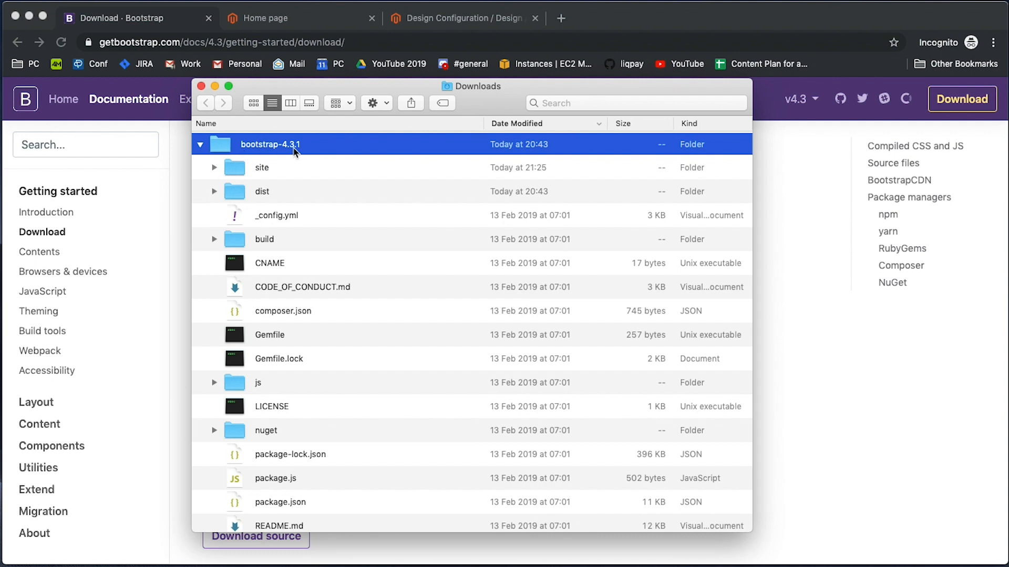
click(214, 191)
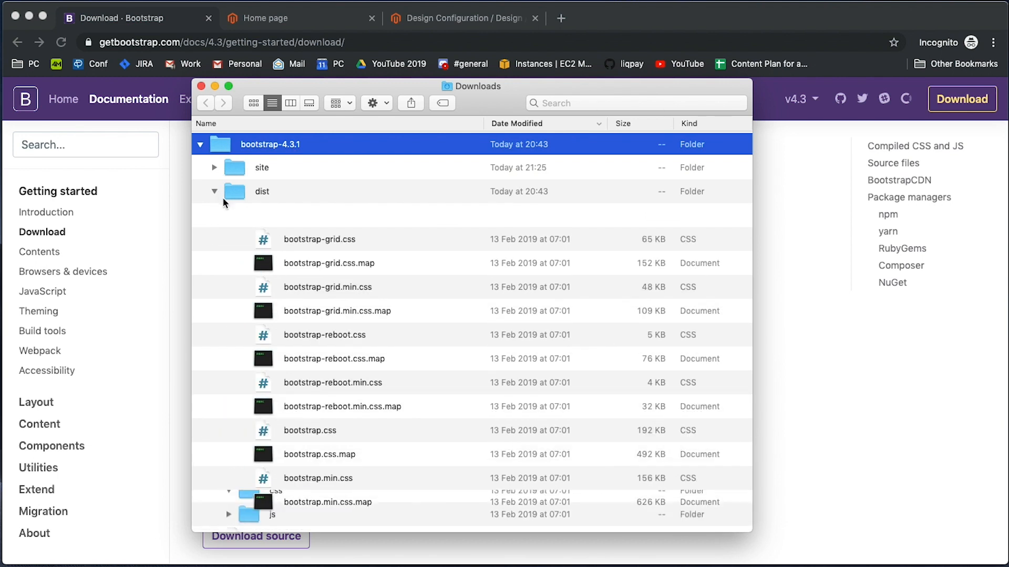
scroll(down, 3)
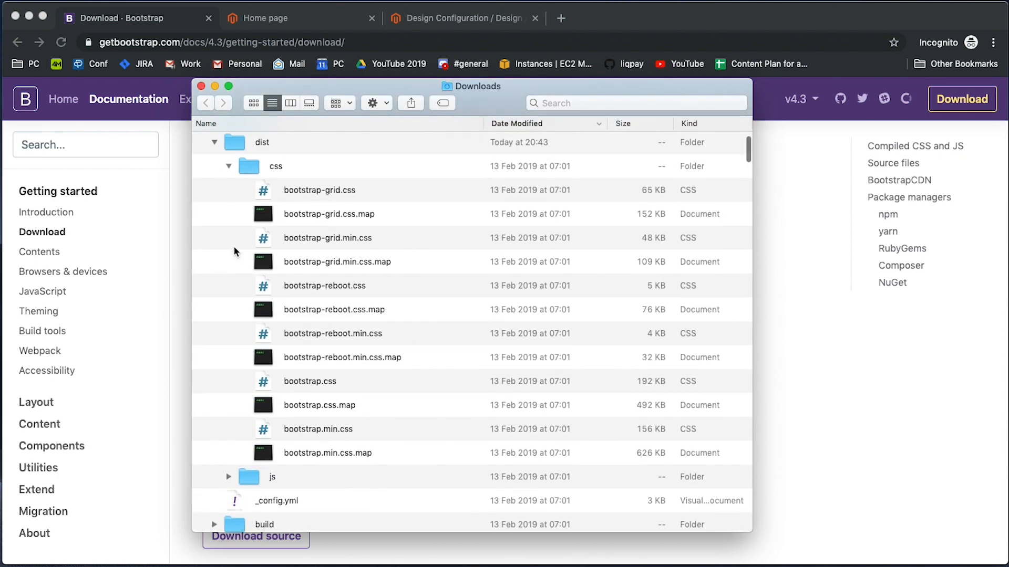
scroll(down, 3)
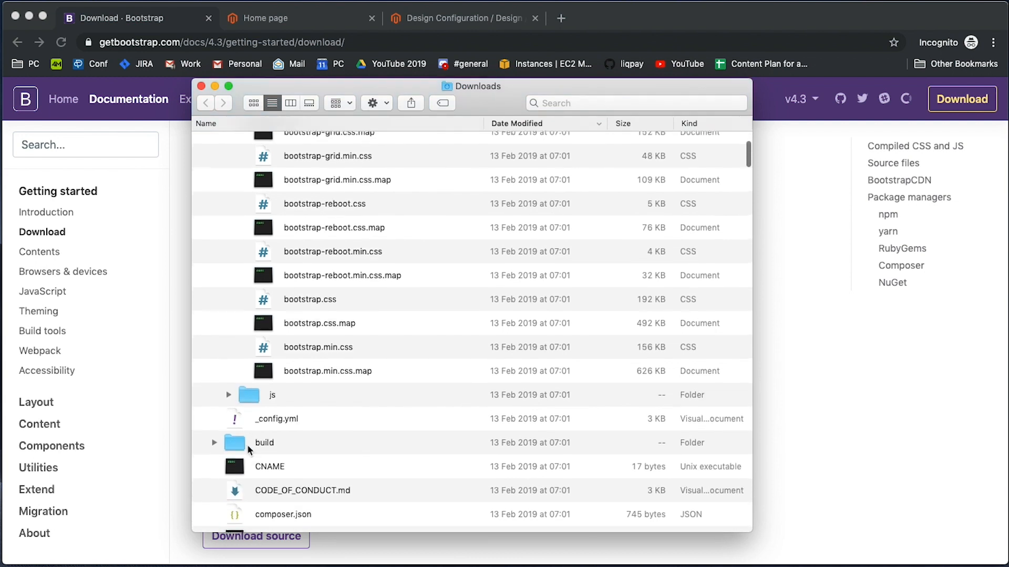
click(309, 408)
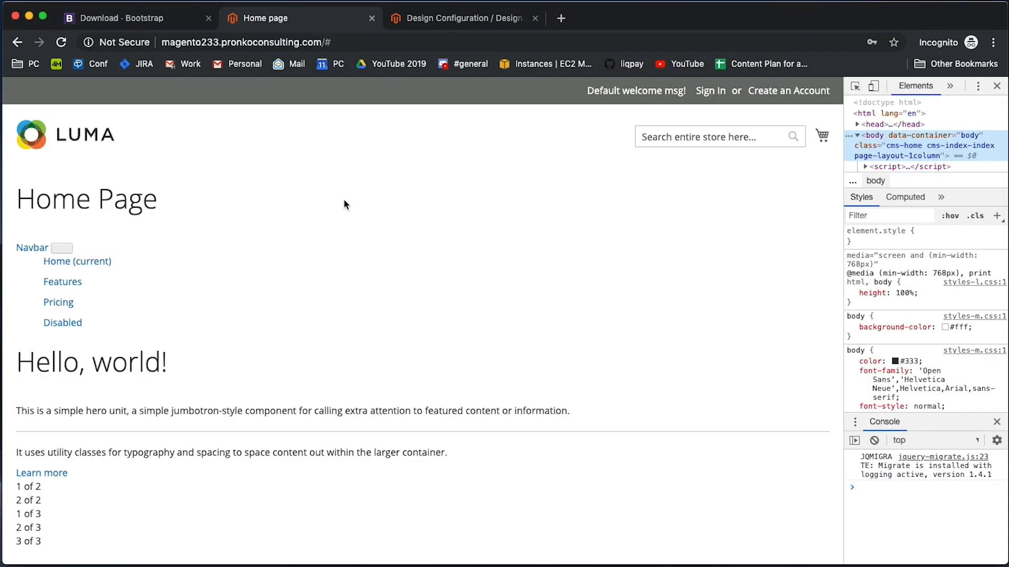
mouse_move(350, 324)
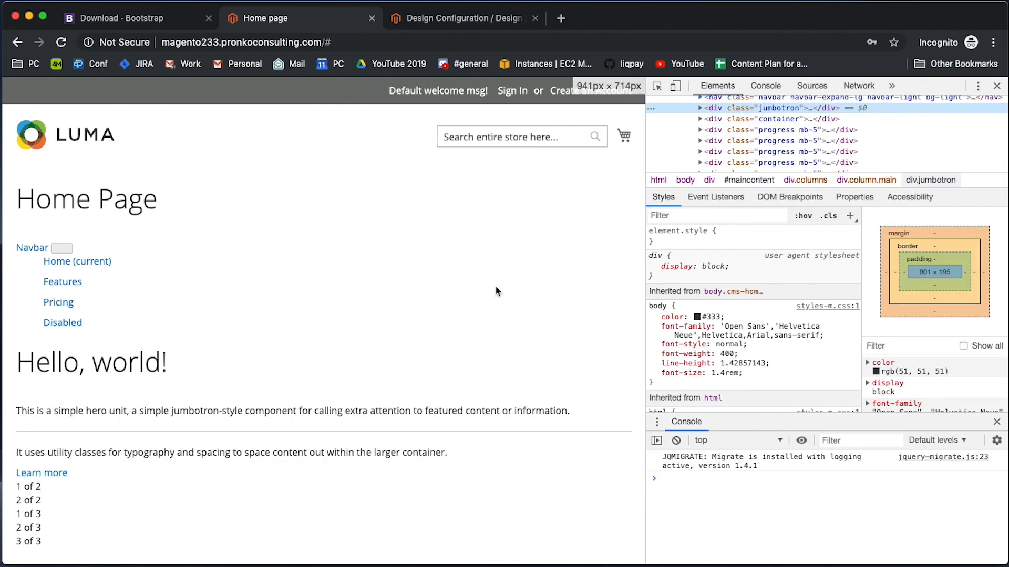
mouse_move(273, 355)
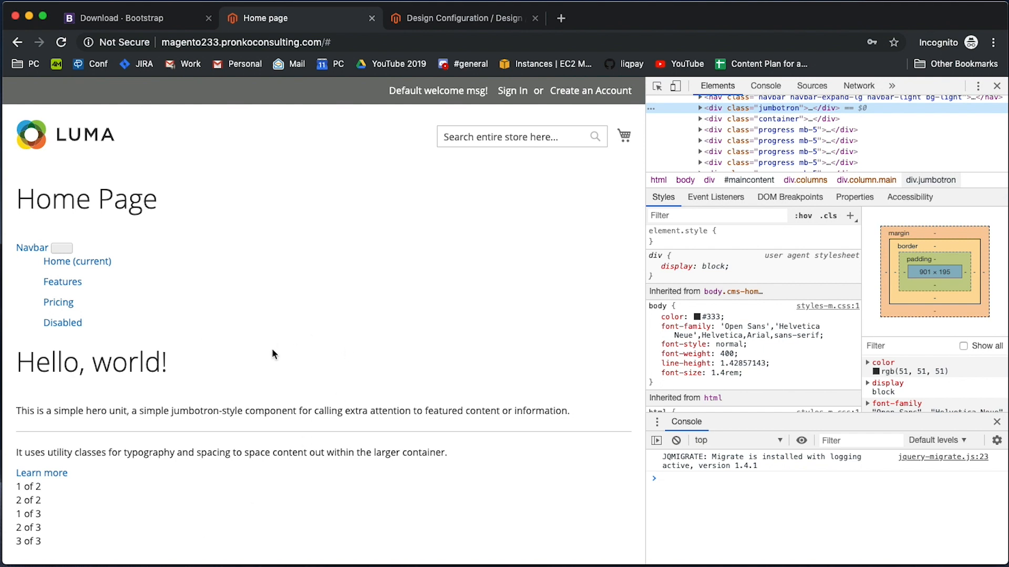
mouse_move(780, 107)
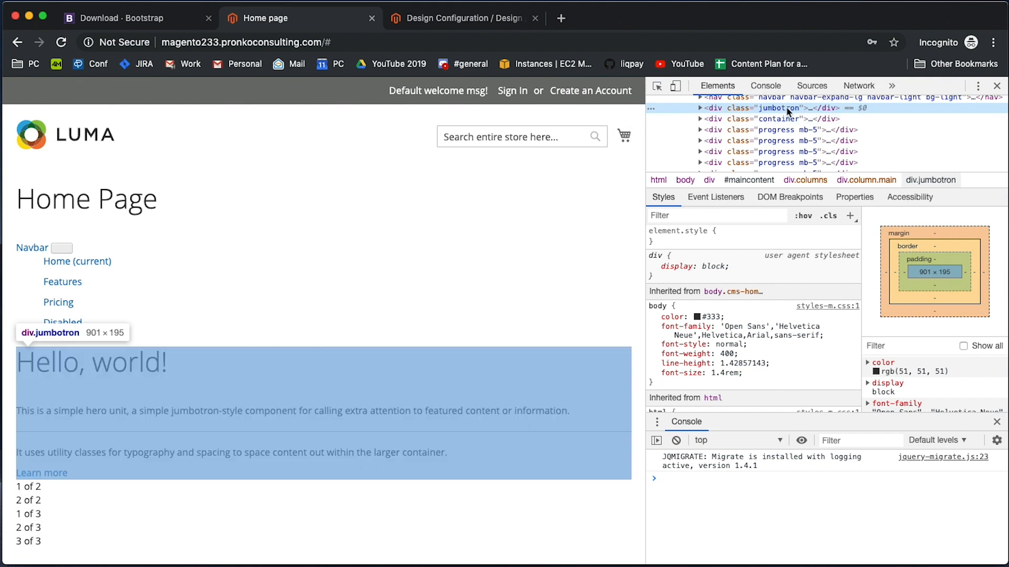
Inspect the unstyled div.jumbotron and nav.navbar elements in Chrome DevTools.
click(699, 107)
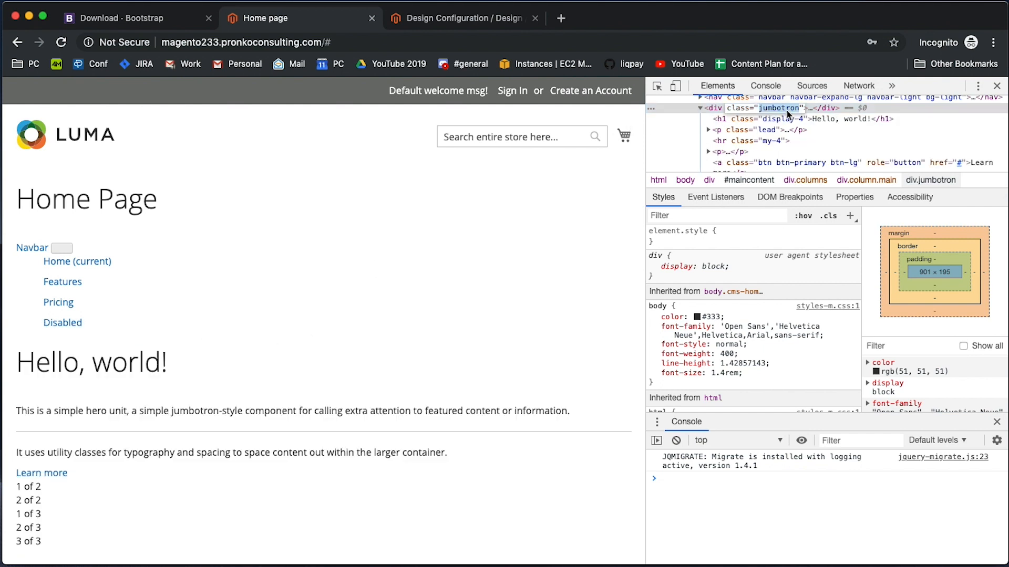
mouse_move(779, 108)
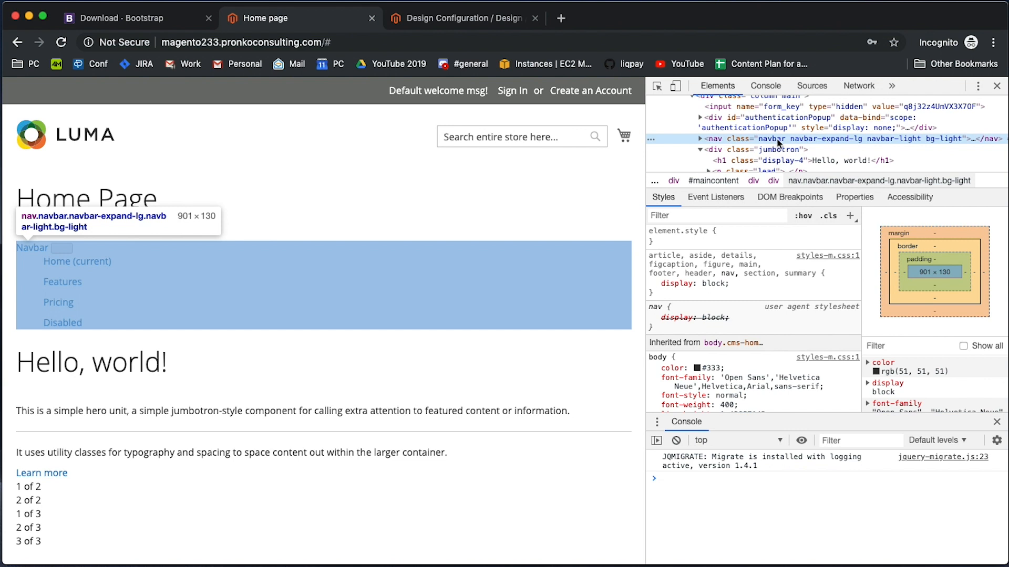
click(699, 139)
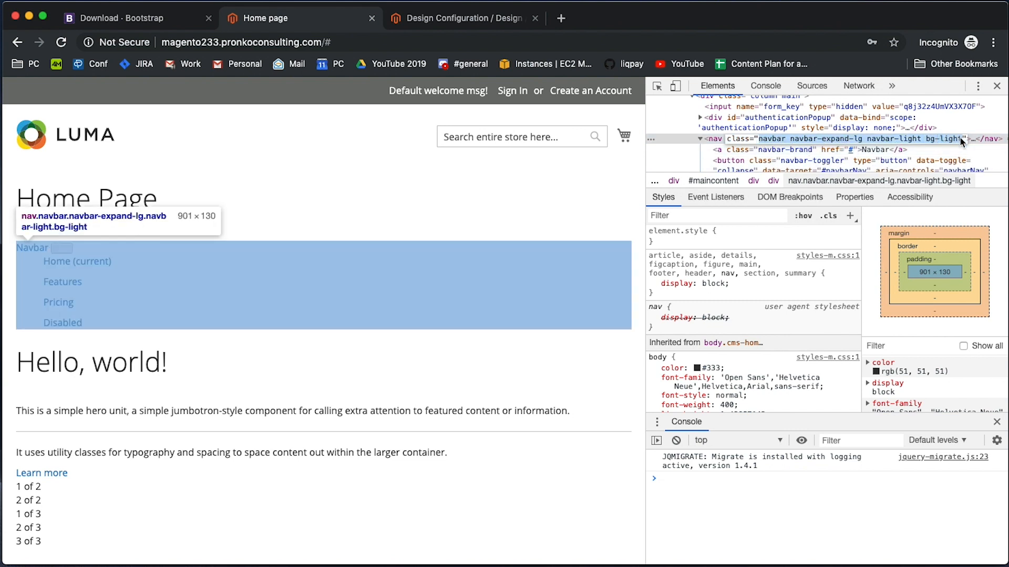
mouse_move(548, 249)
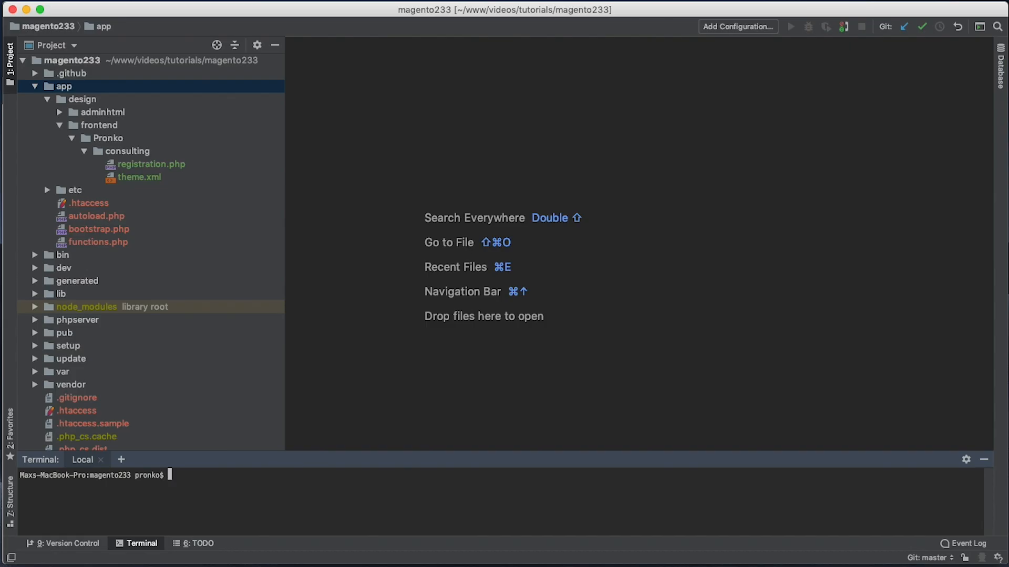
mouse_move(162, 534)
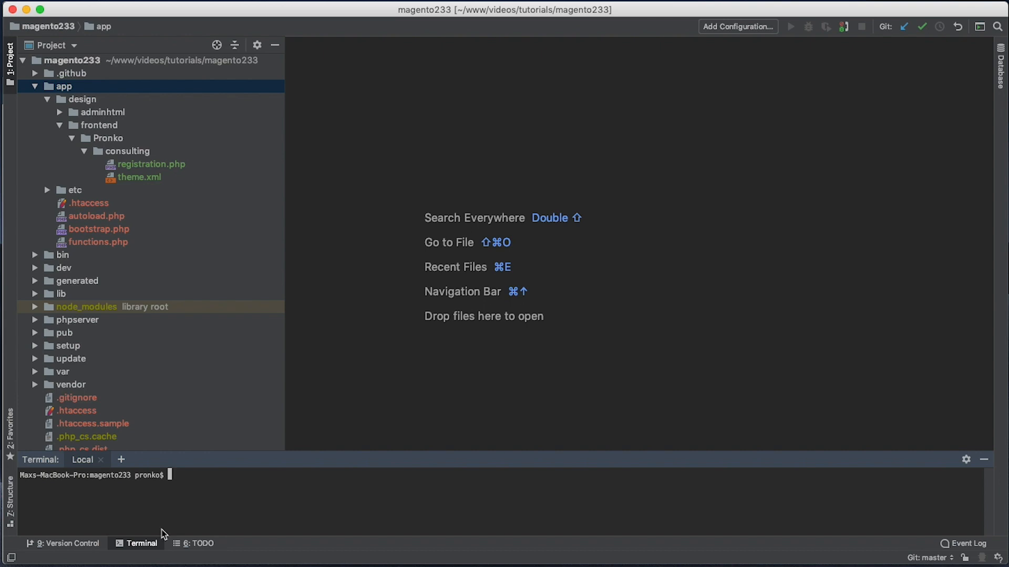
Open registration.php and theme.xml from app/design/frontend/Pronko/consulting.
click(100, 125)
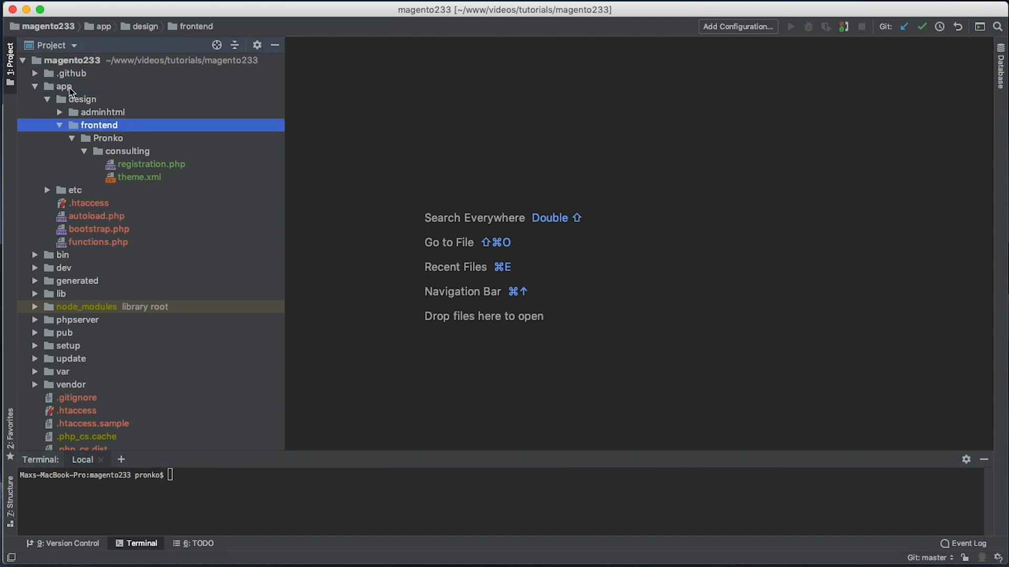
click(108, 138)
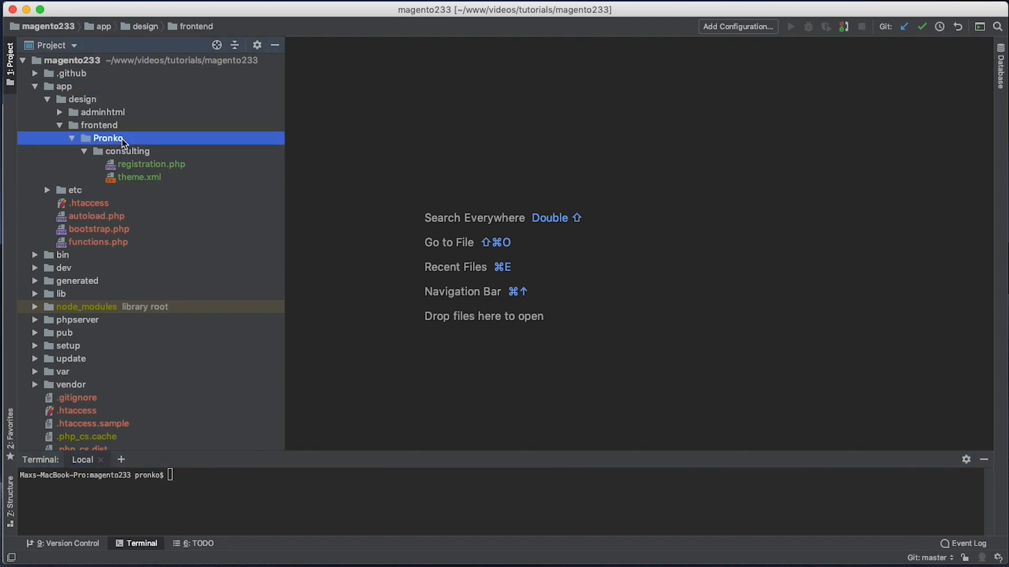
click(127, 150)
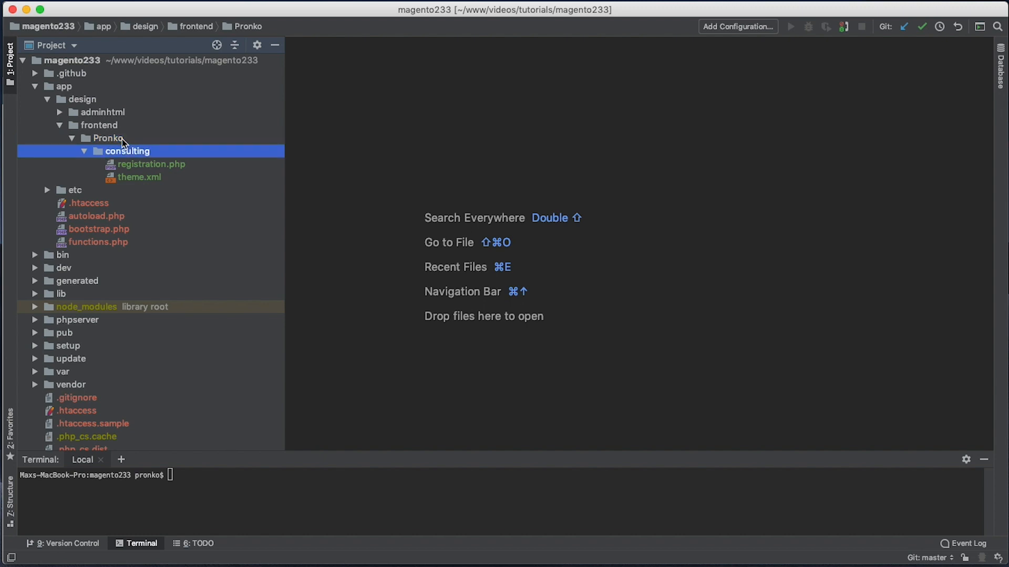
click(152, 164)
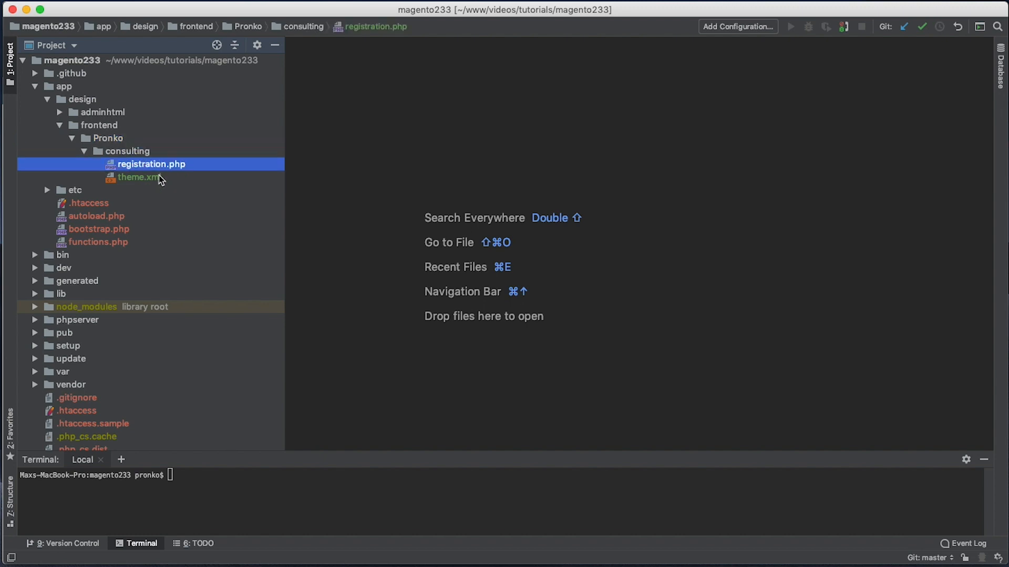
double_click(151, 164)
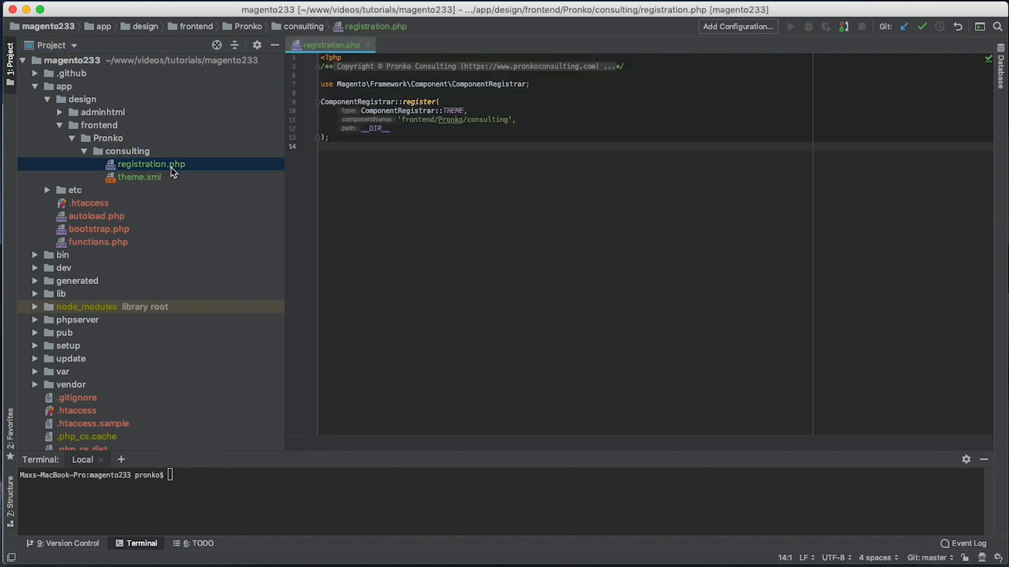
mouse_move(182, 179)
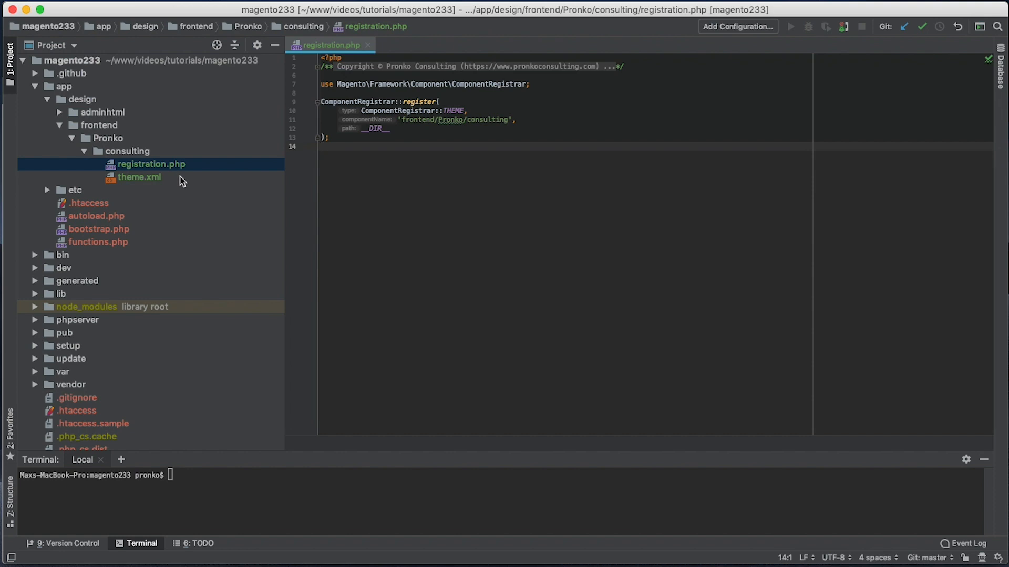
double_click(138, 177)
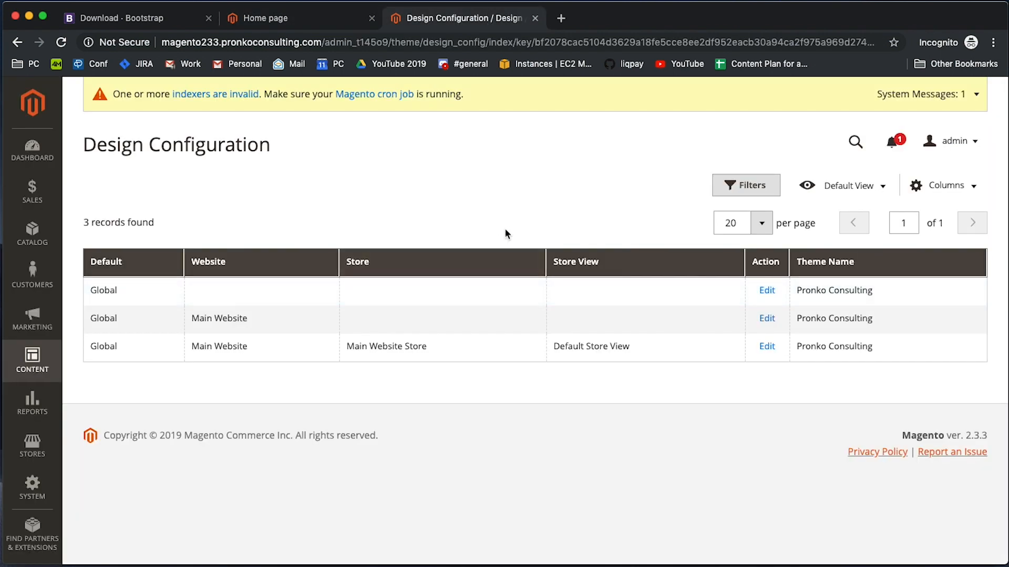
mouse_move(519, 233)
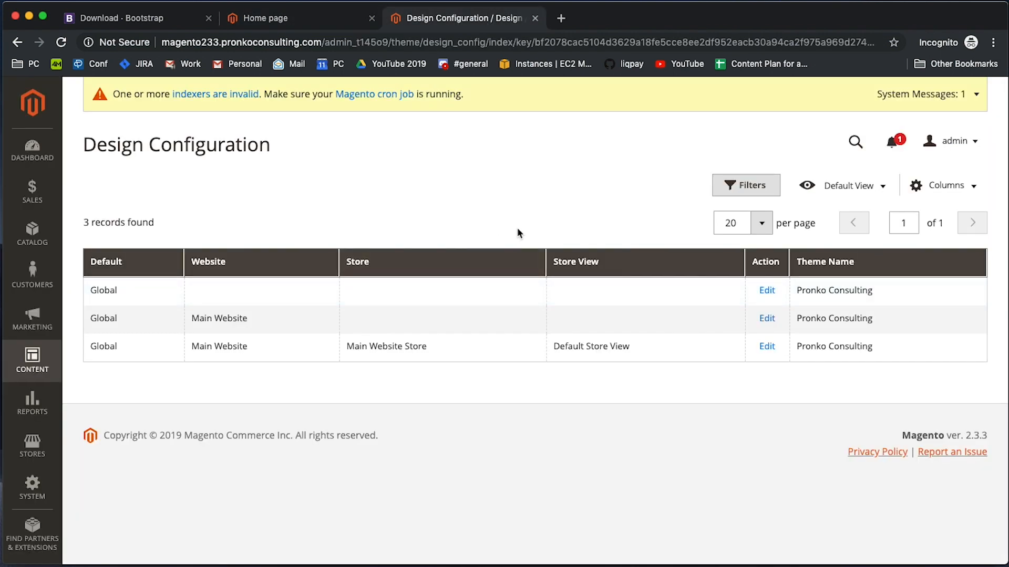
double_click(833, 290)
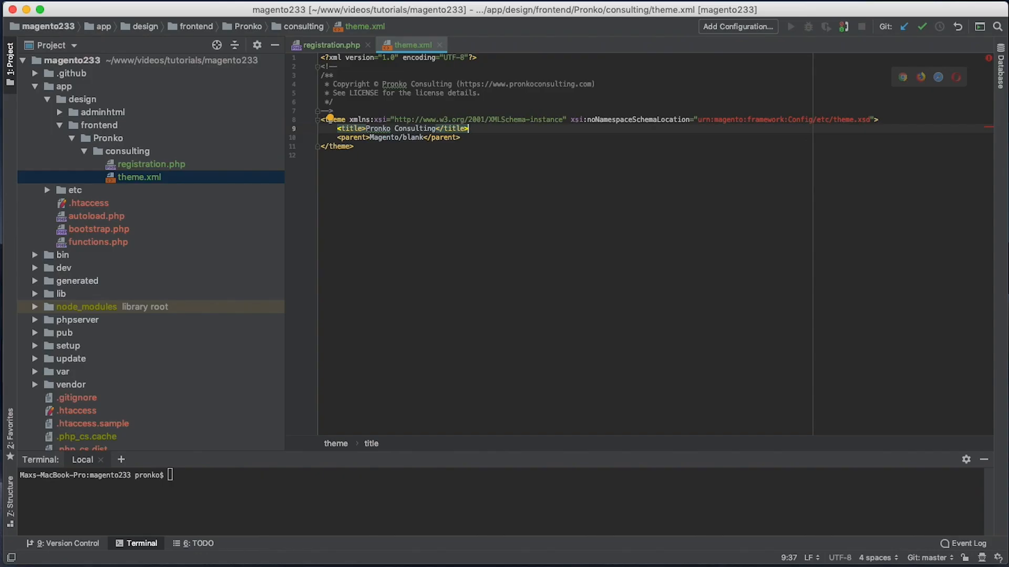
Create web/css in the consulting theme, add bootstrap.css, and close the open tabs.
right_click(127, 151)
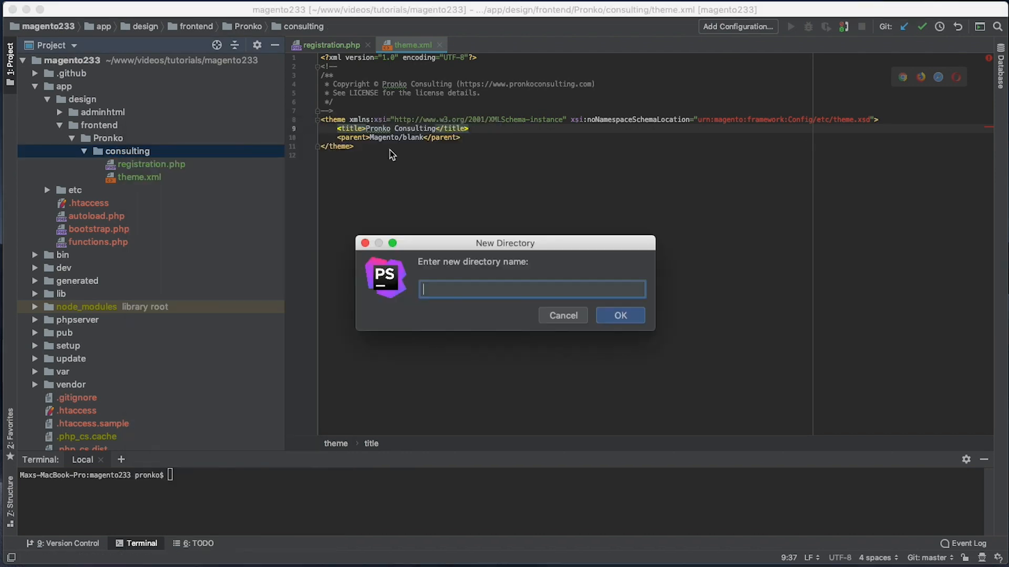
text(web/css)
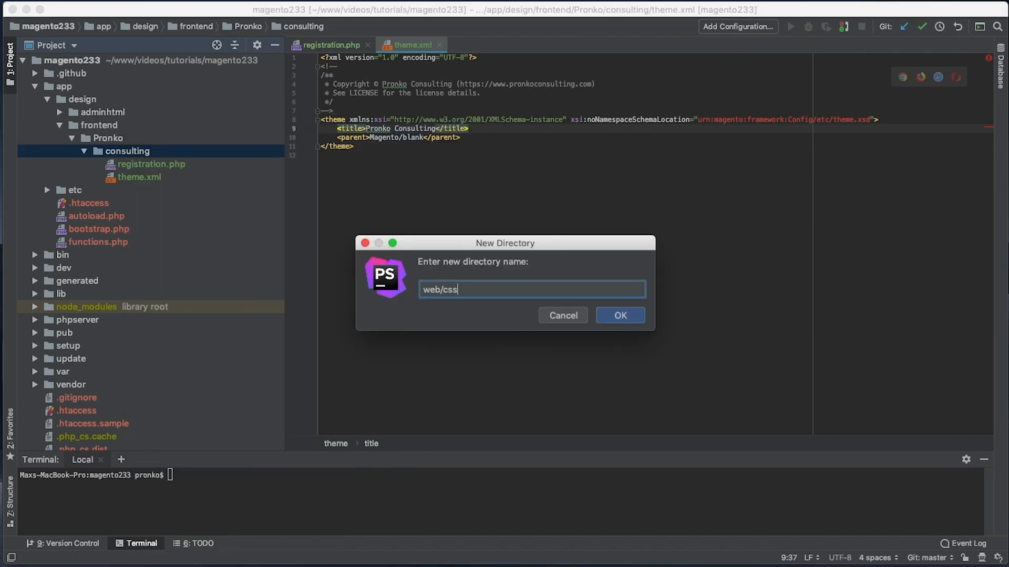
click(619, 316)
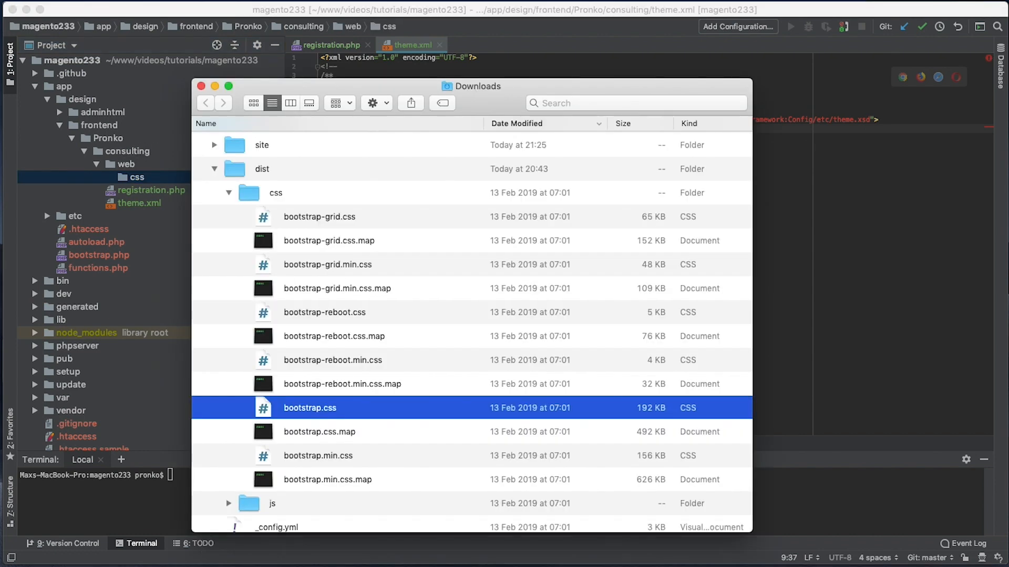
click(341, 384)
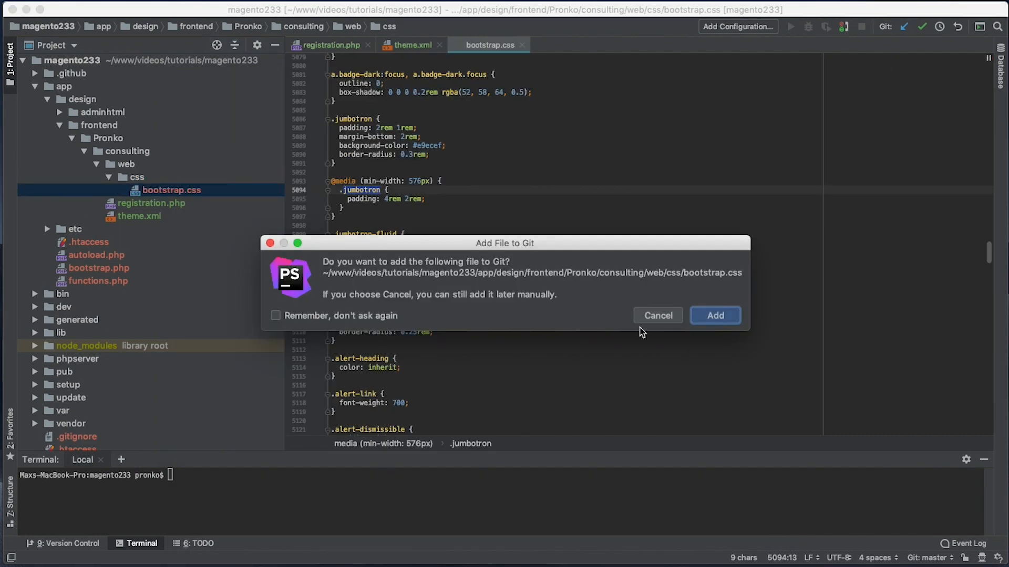
click(657, 315)
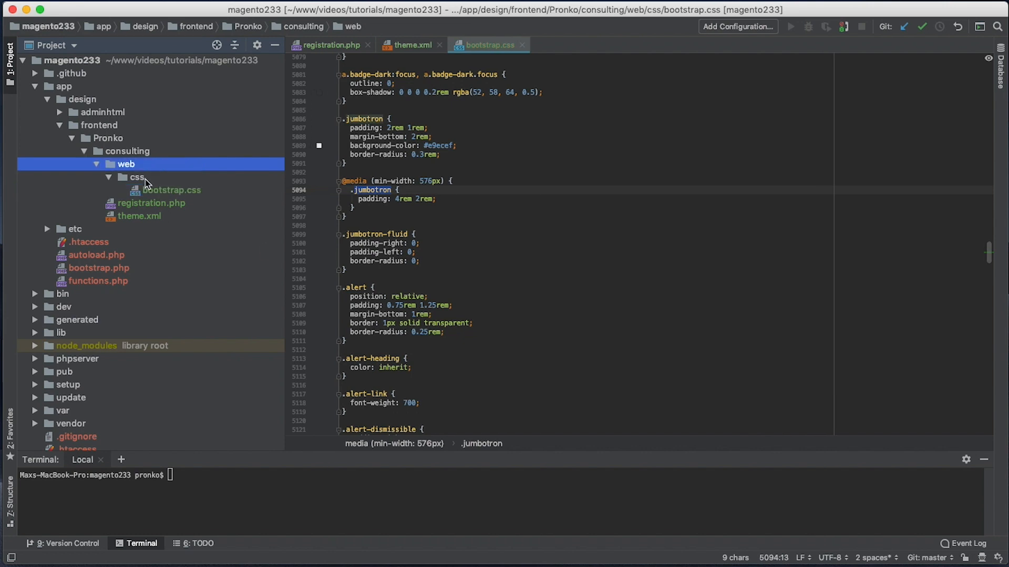
click(97, 177)
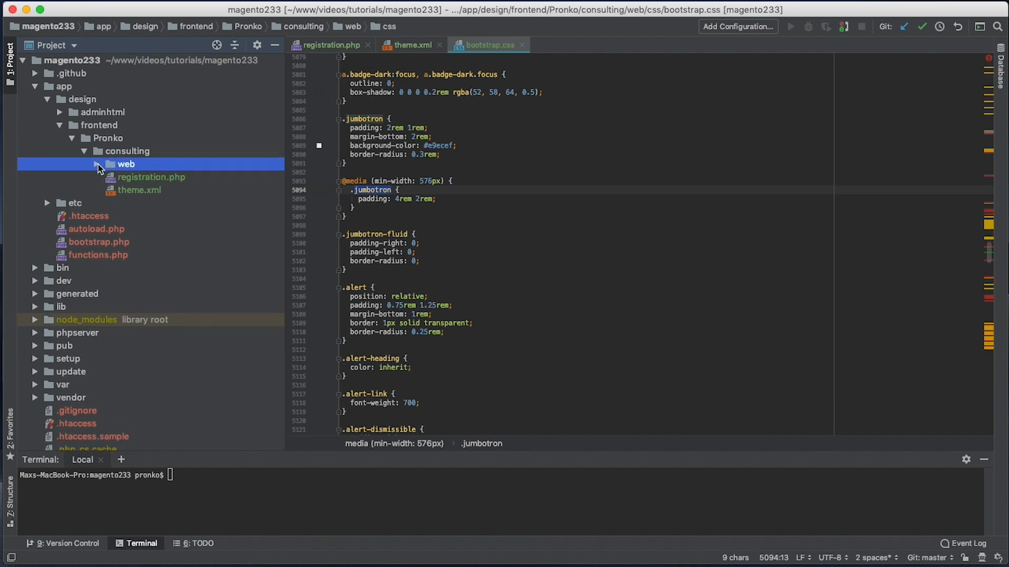
click(127, 151)
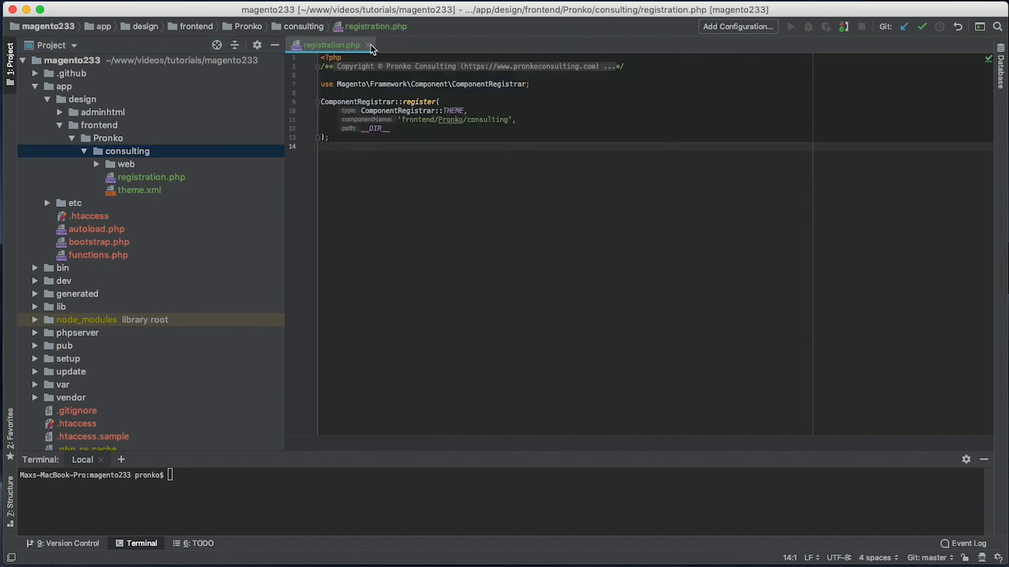
click(369, 45)
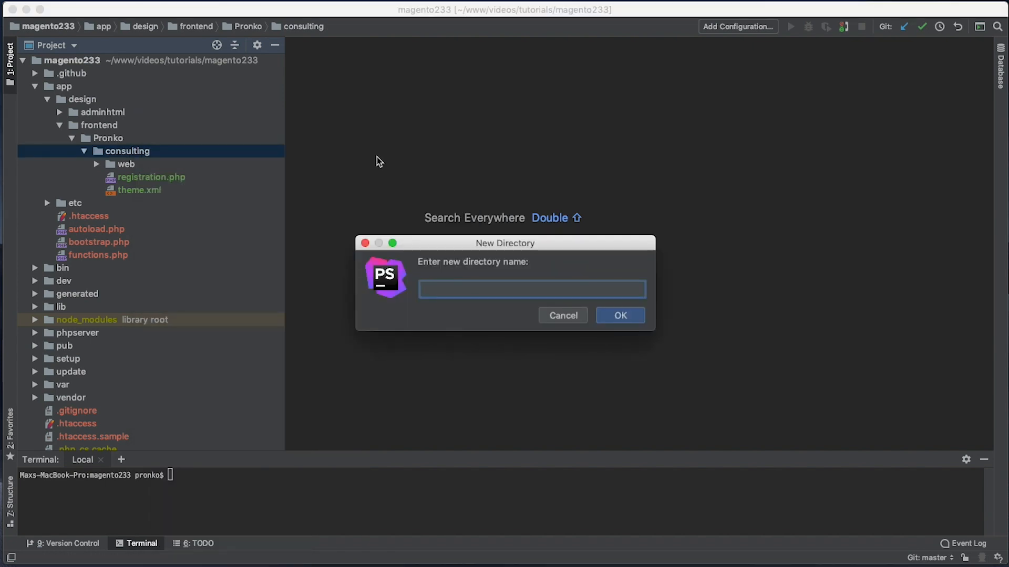
Create the Magento_Theme/layout folder holding an empty default_head_blocks.xml.
text(Magento_Theme/la)
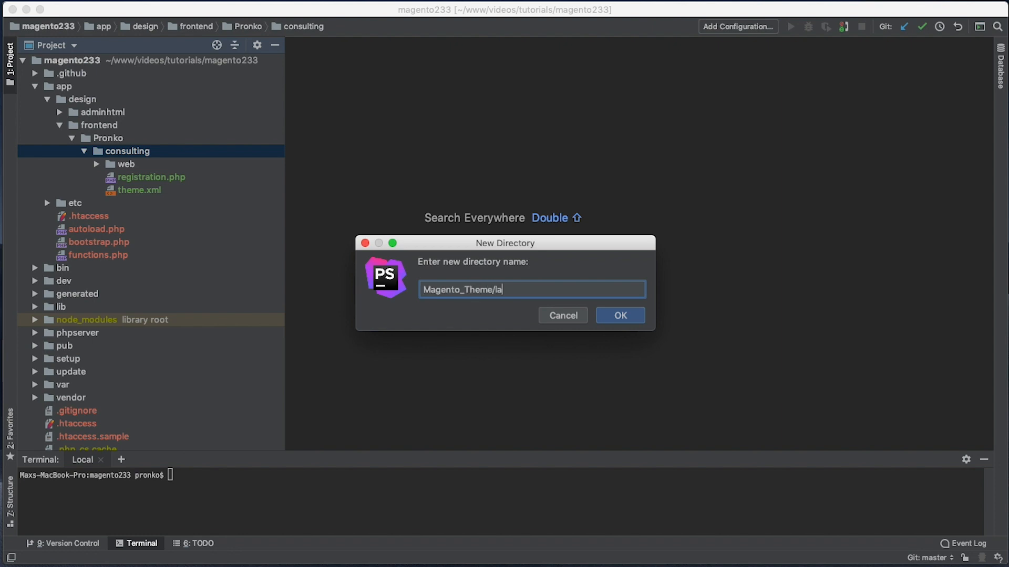
click(618, 315)
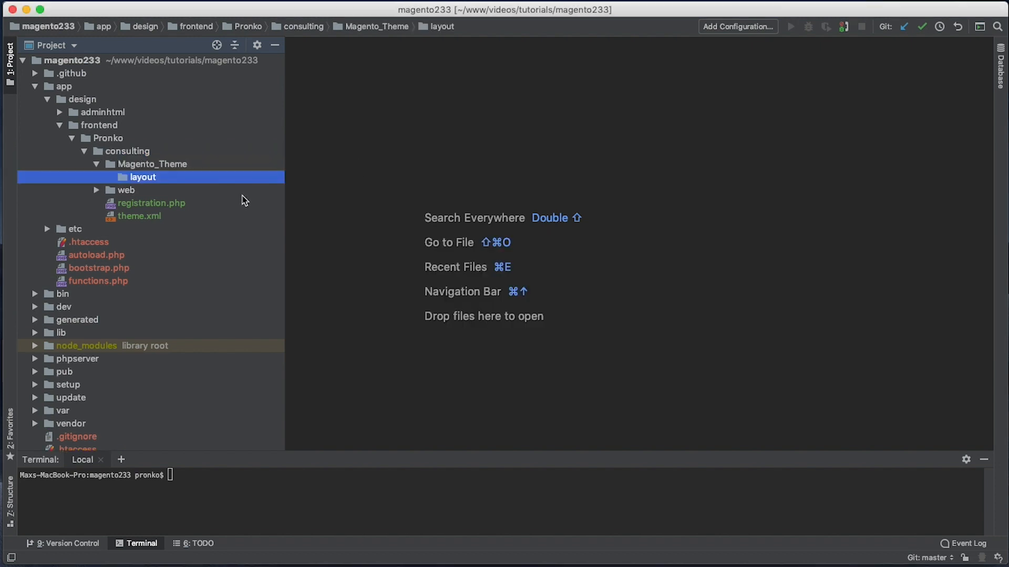
right_click(143, 177)
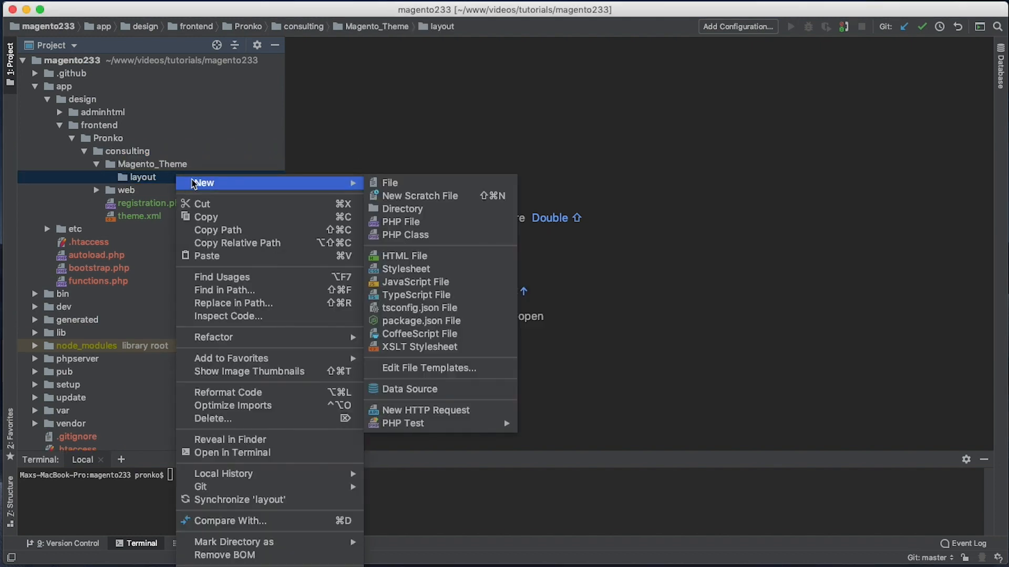
click(390, 183)
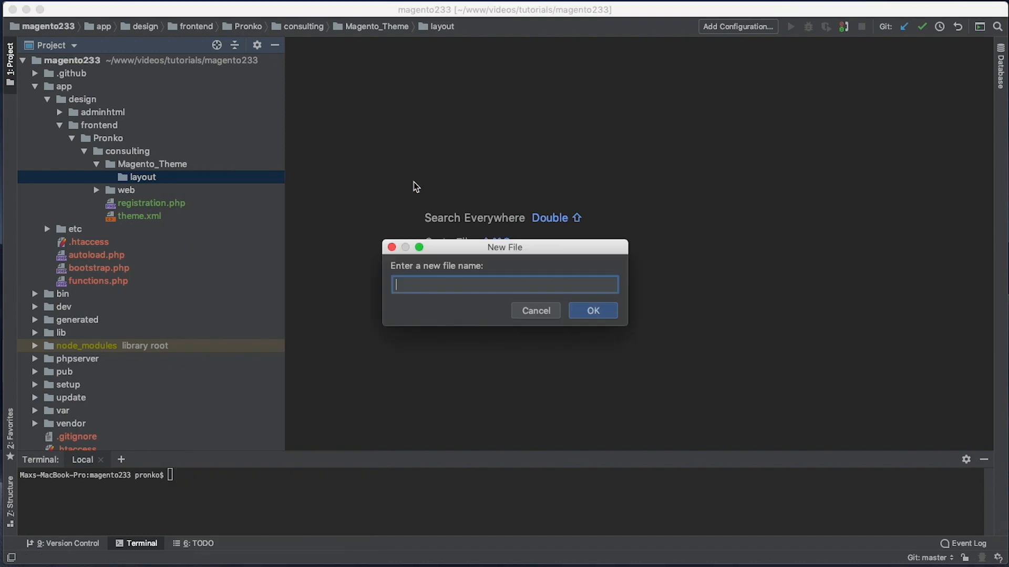
text(default_head_)
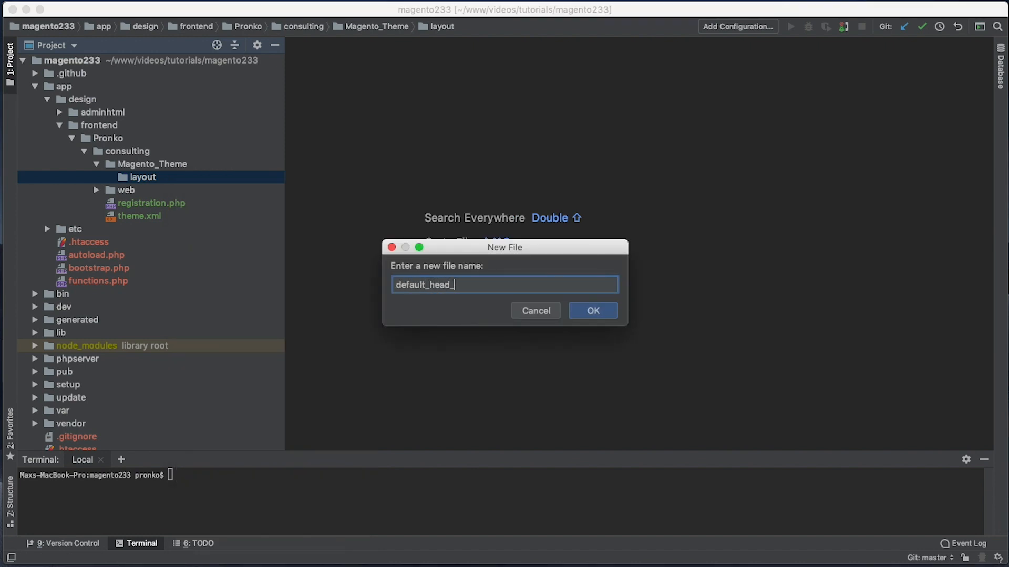
text(blocks.)
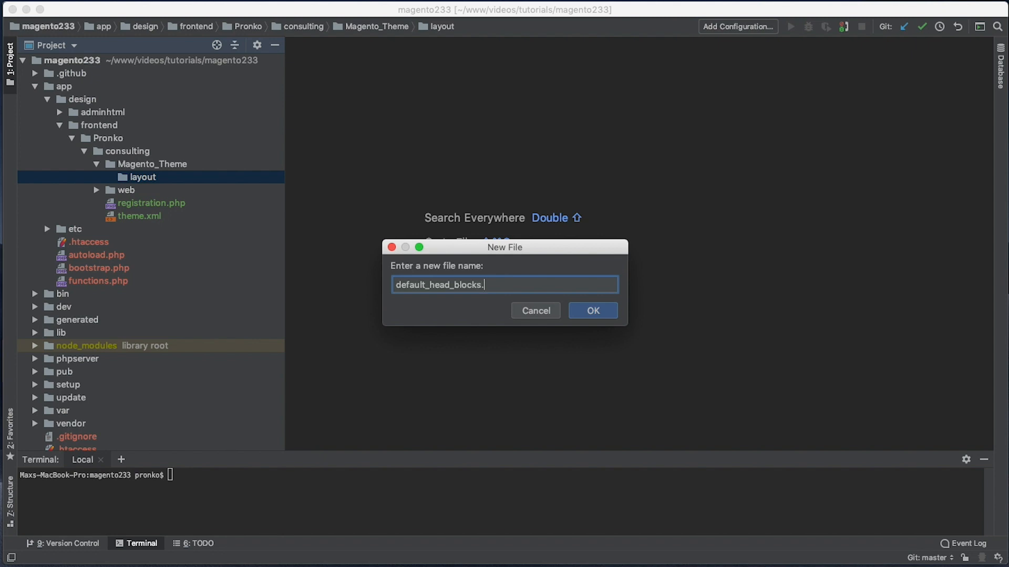
click(591, 310)
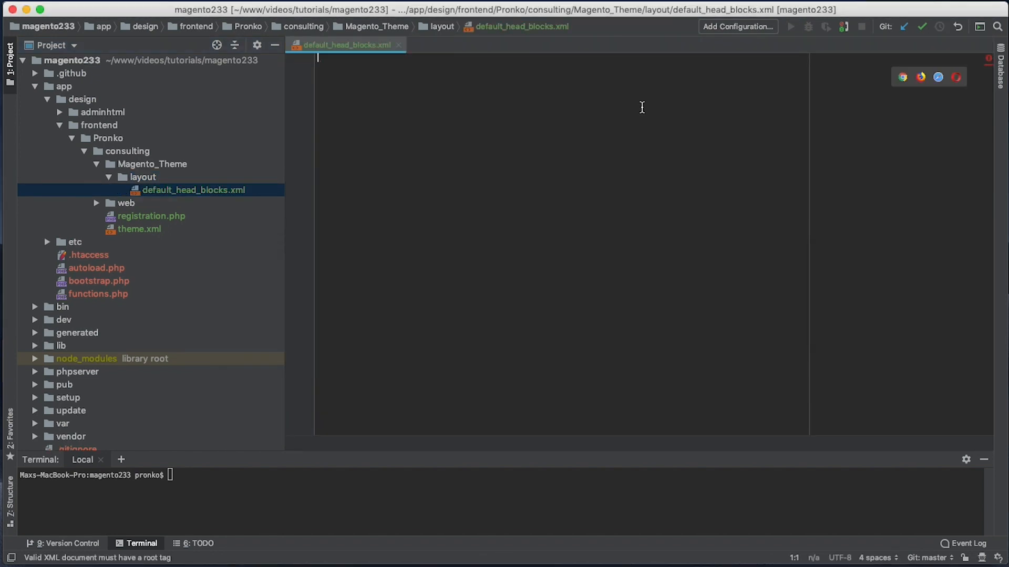
Add a head css entry with src="css/bootstrap.css" to default_head_blocks.xml.
text(layout/etc/page_configuration.xsd">)
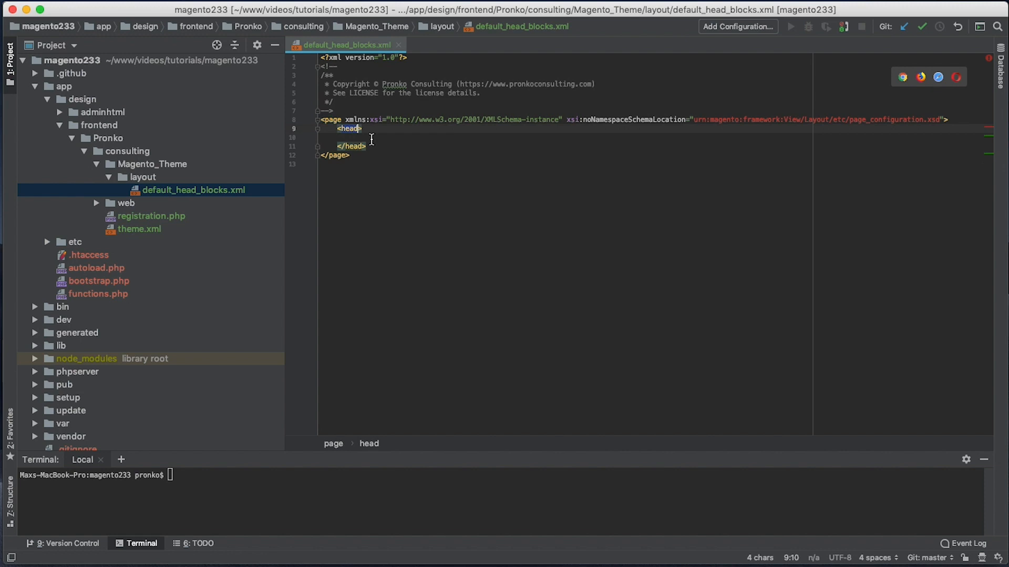
key(enter)
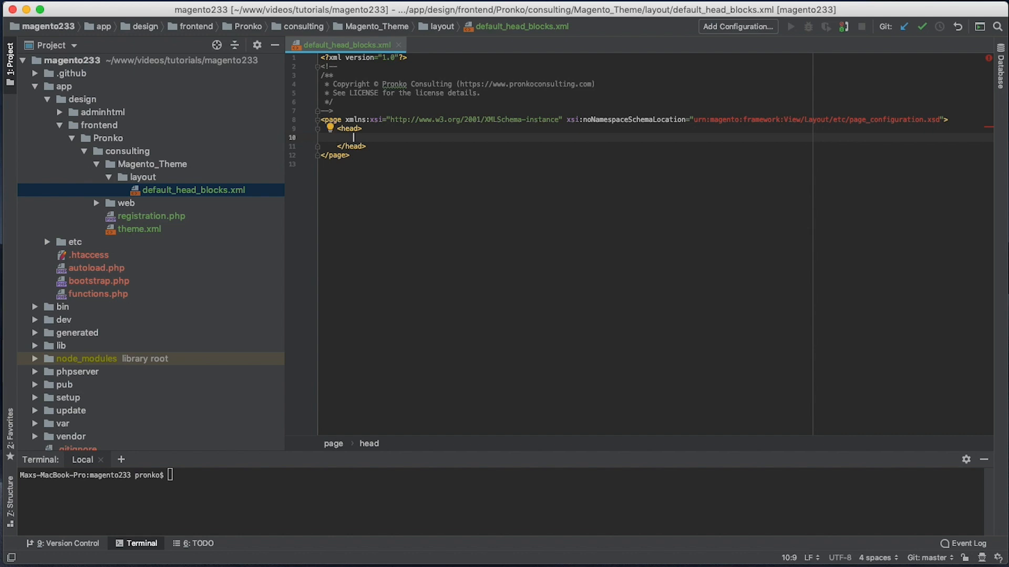
text(<css)
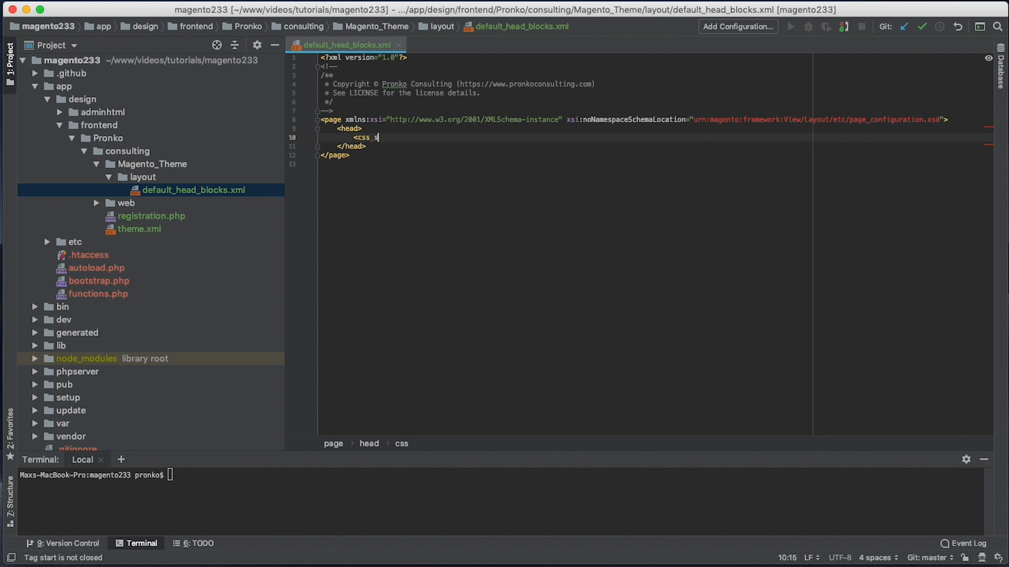
text(src="")
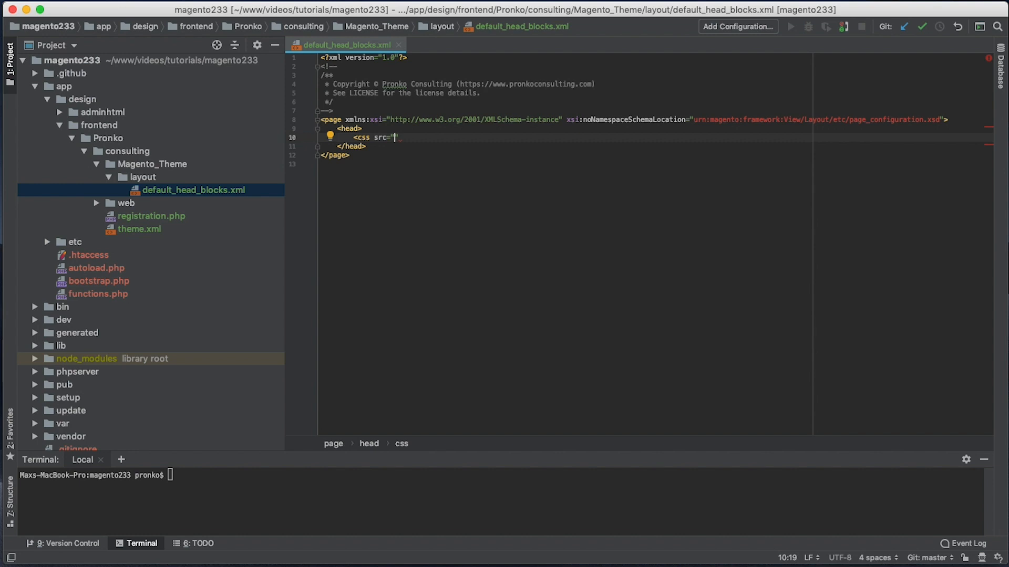
text(css)
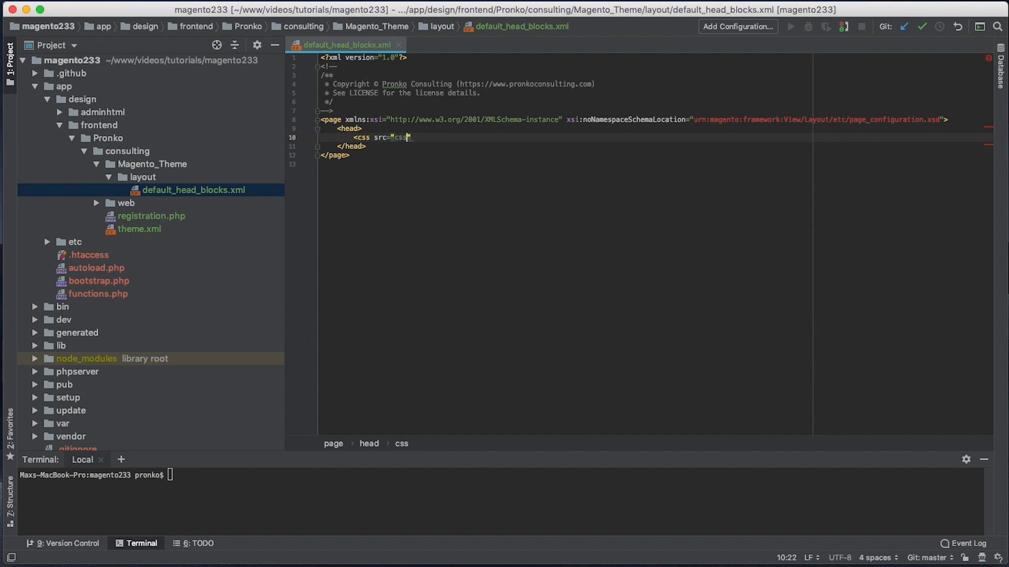
text(/boo)
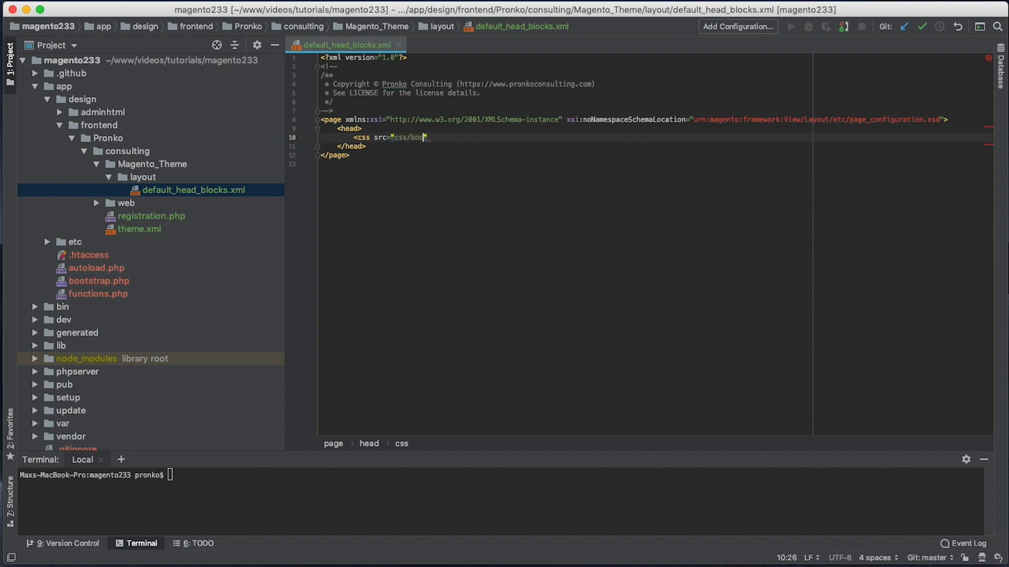
text(tstrap.css)
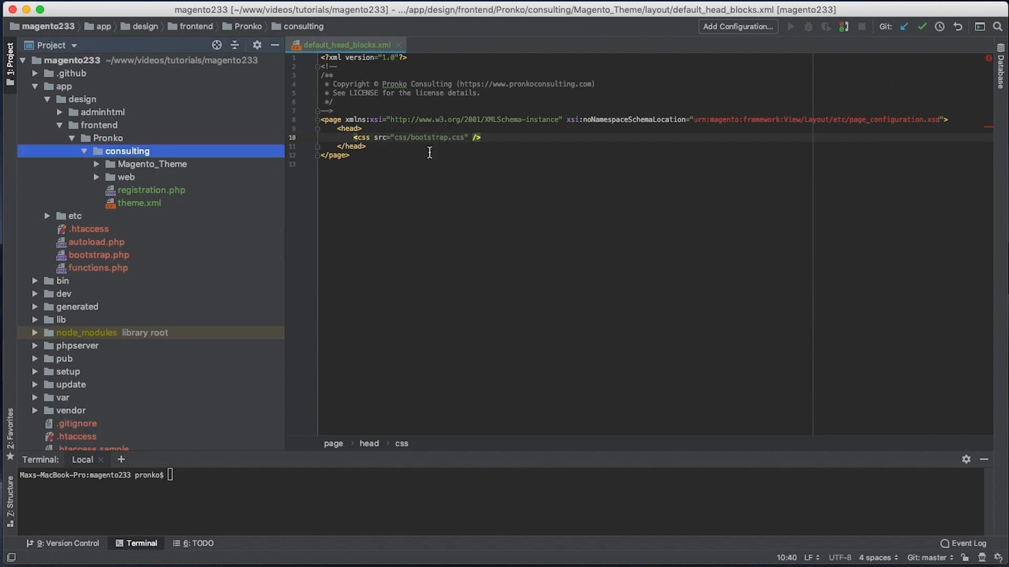
mouse_move(439, 157)
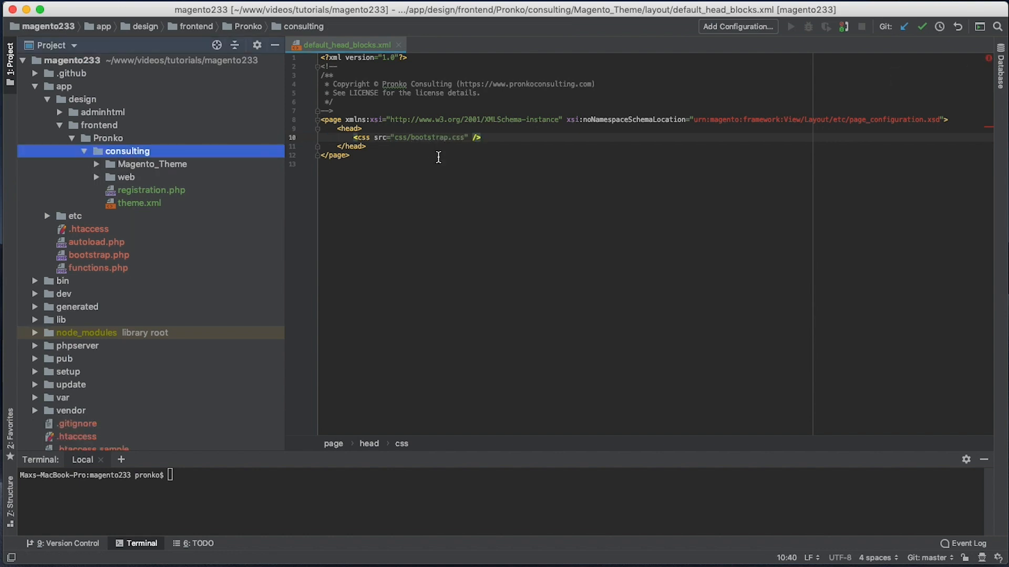
Reveal and open bootstrap.css from the theme's web/css folder in the Project tree.
click(126, 177)
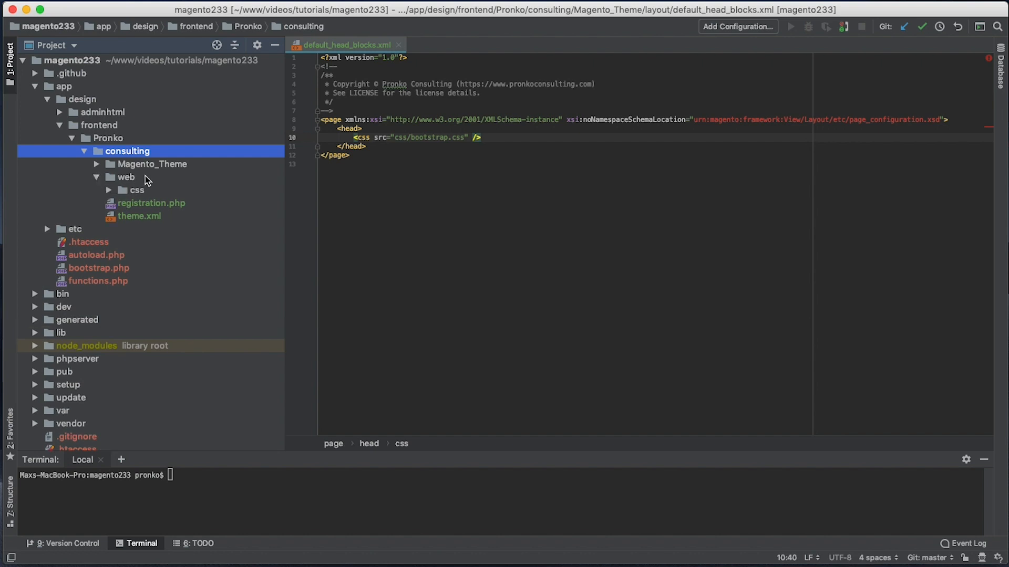
click(107, 139)
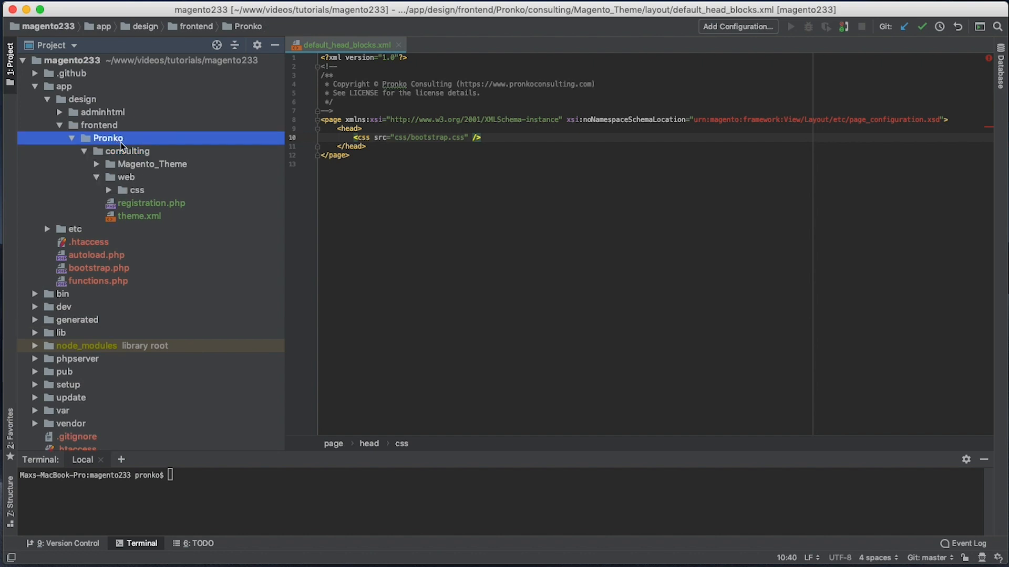
click(127, 152)
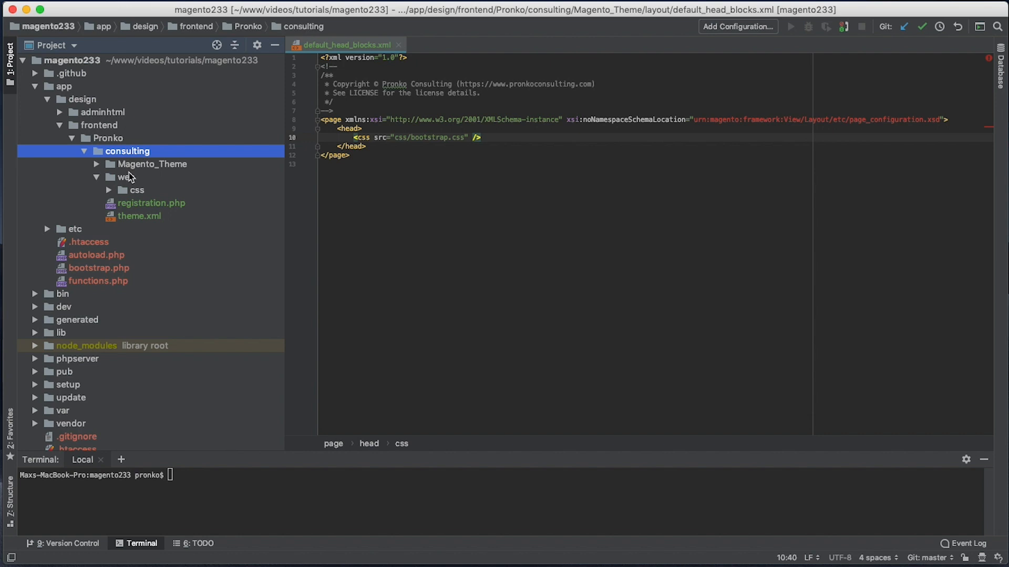
click(126, 177)
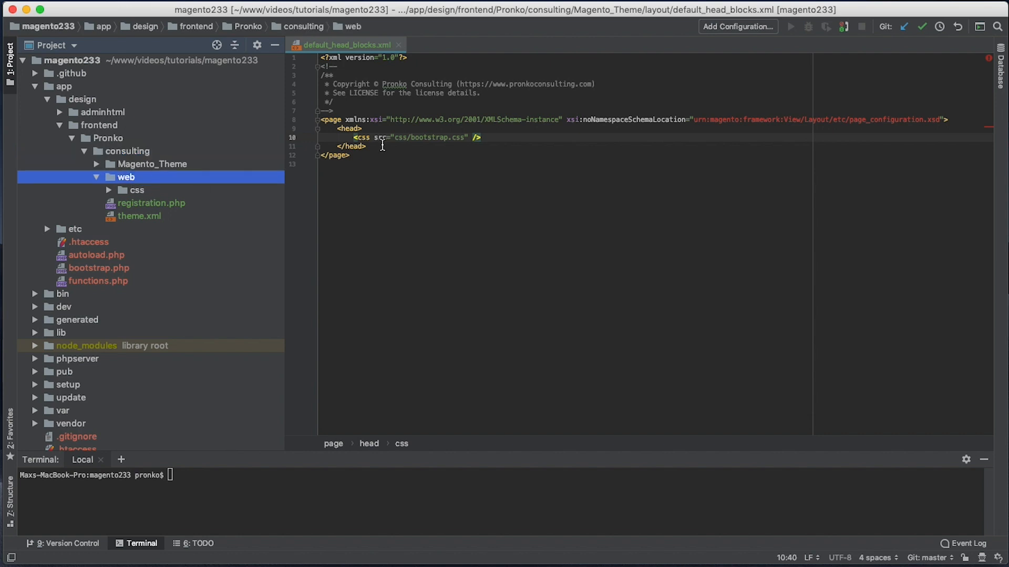
double_click(429, 137)
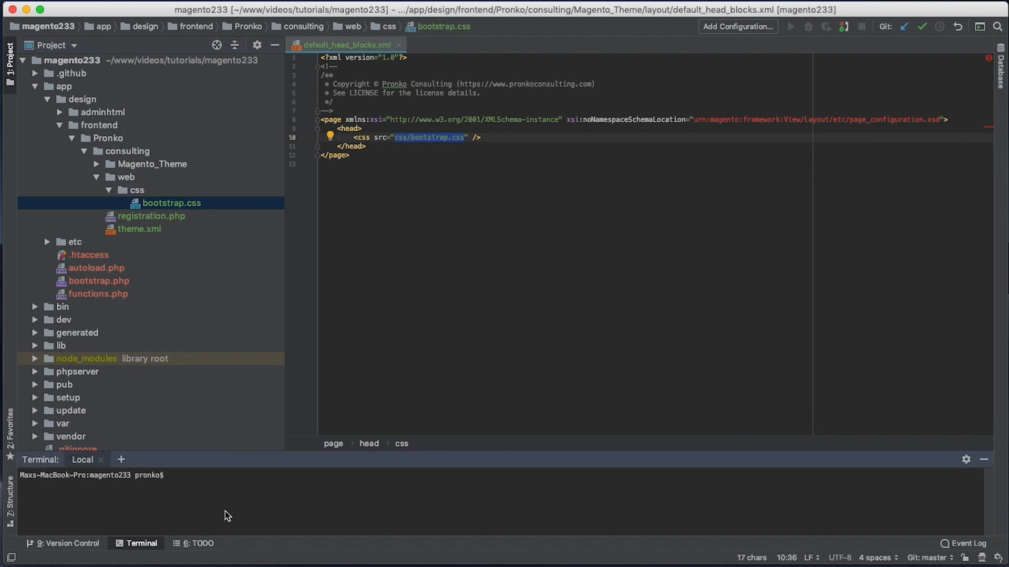
Run bin/magento cache:clean layout in the Terminal.
text(bin/)
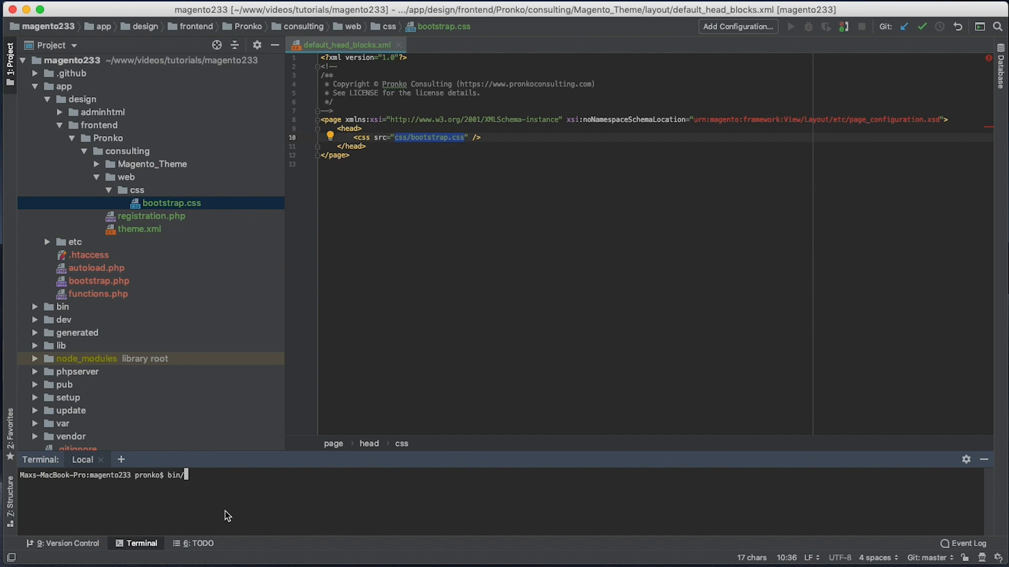
text(magento)
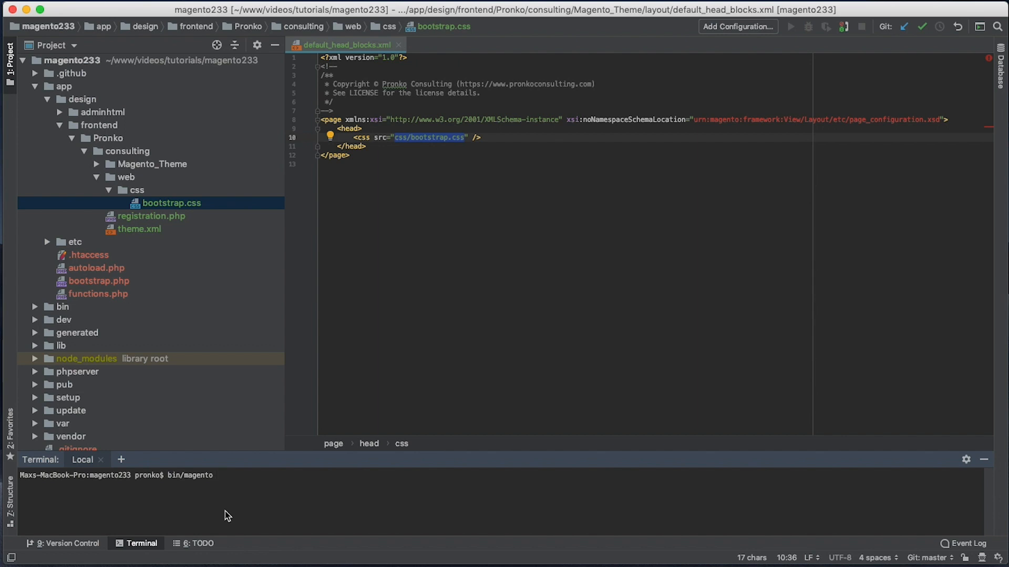
text(cache:clean)
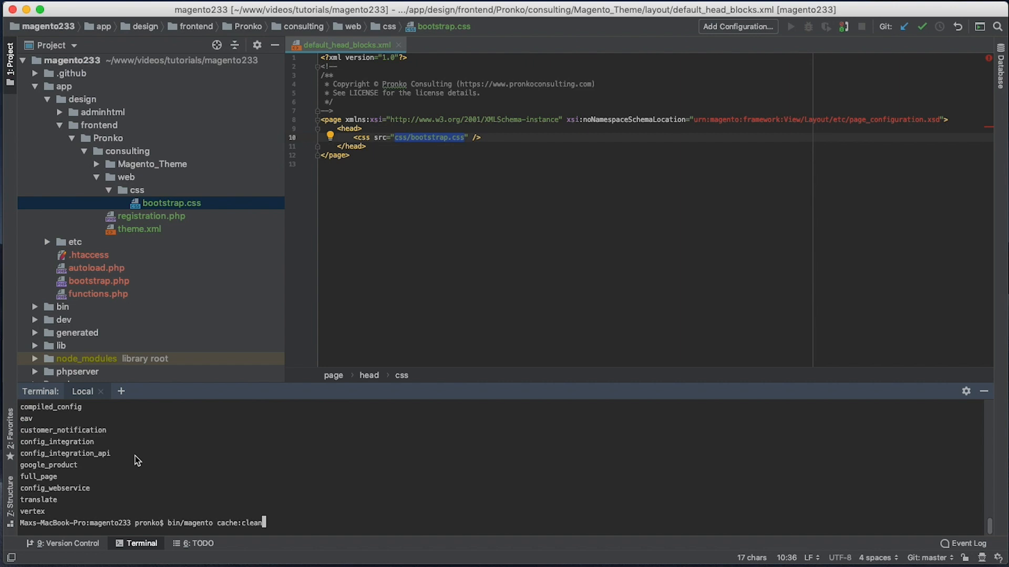
text(la)
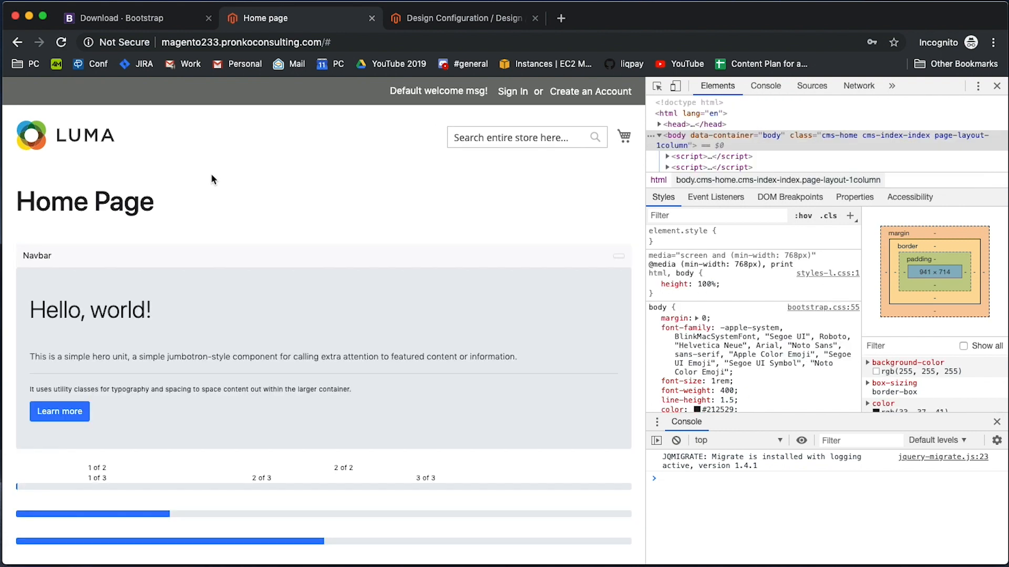
Review the Bootstrap-styled storefront components, then return to the Bootstrap Download docs tab.
scroll(down, 3)
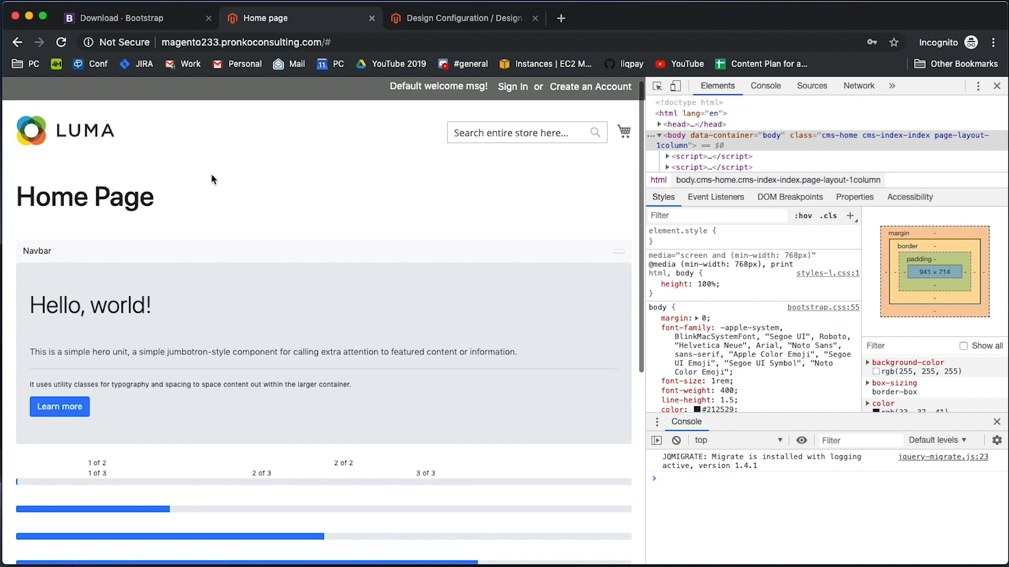
scroll(down, 3)
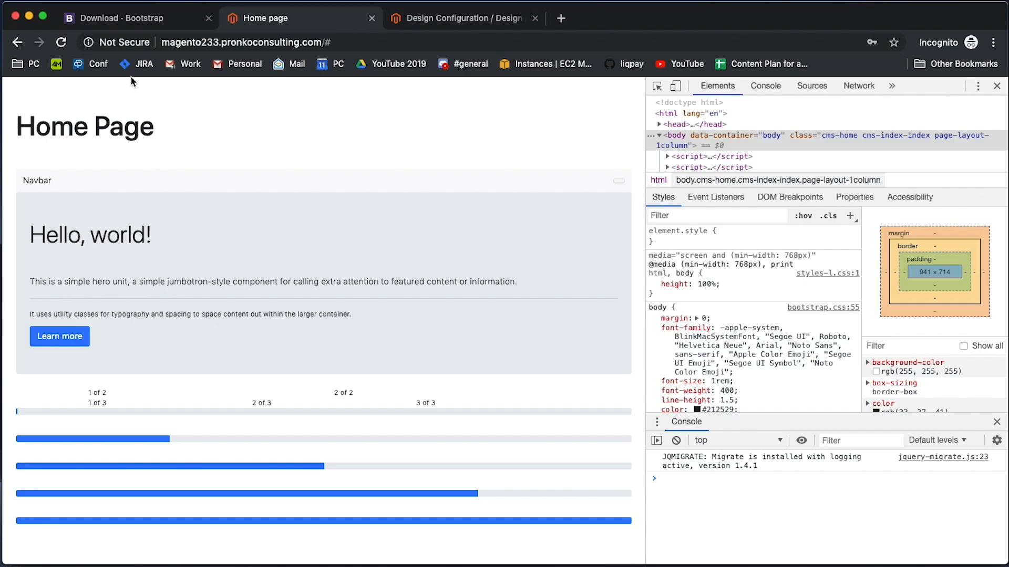
click(128, 17)
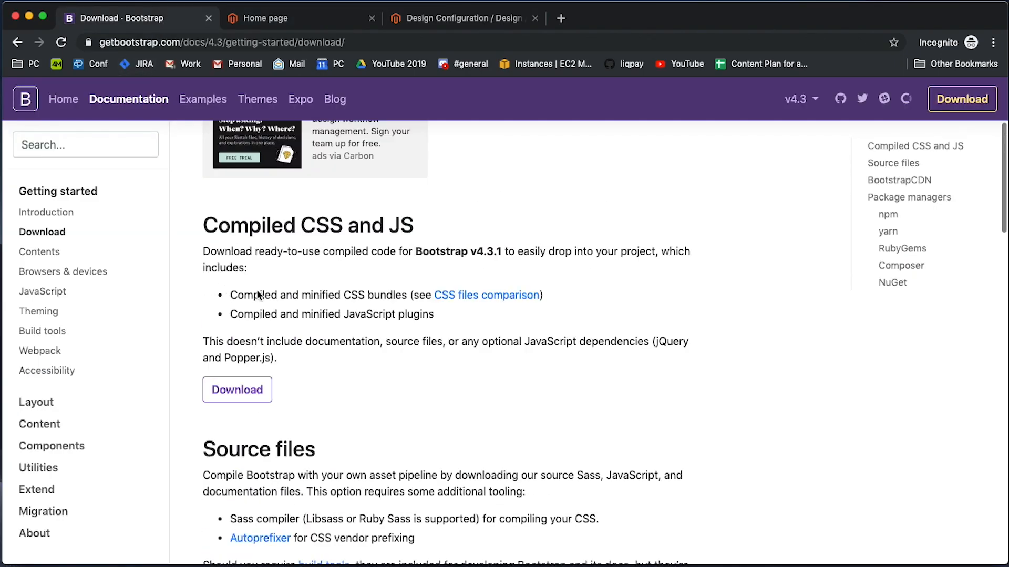
Select the BootstrapCDN stylesheet URL in the Introduction page's Quick start CSS snippet.
click(46, 212)
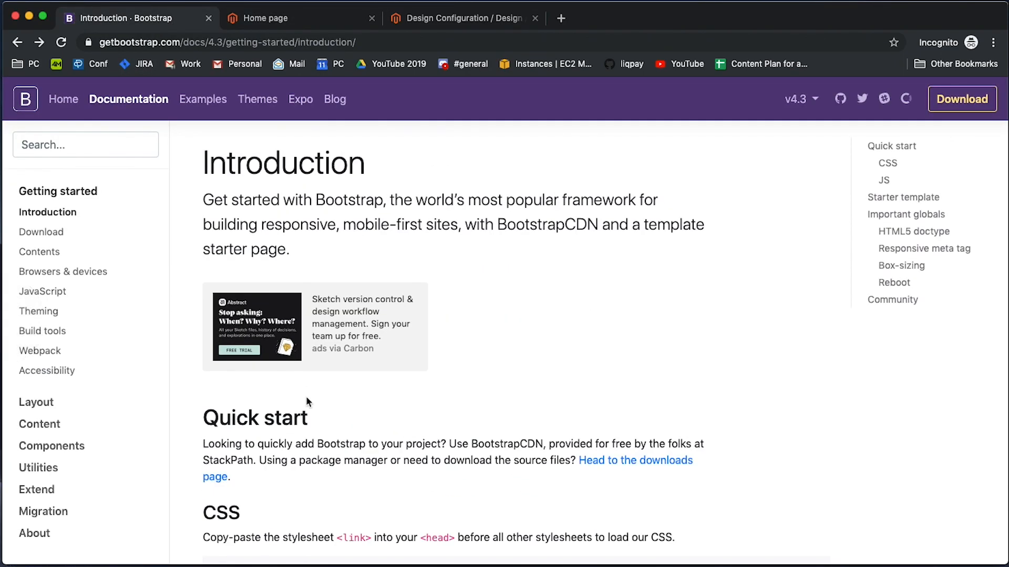
scroll(down, 3)
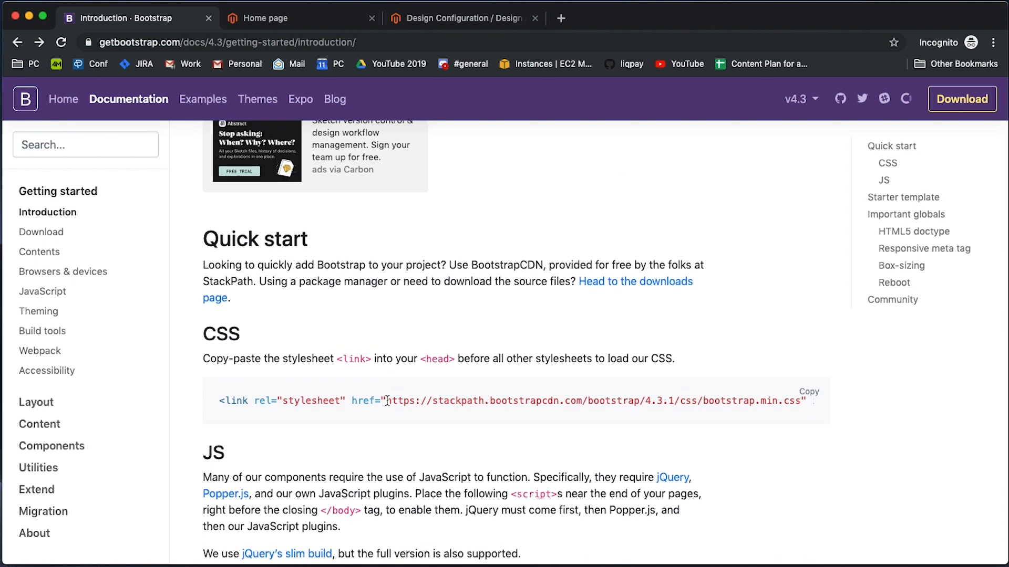
drag(386, 401, 510, 401)
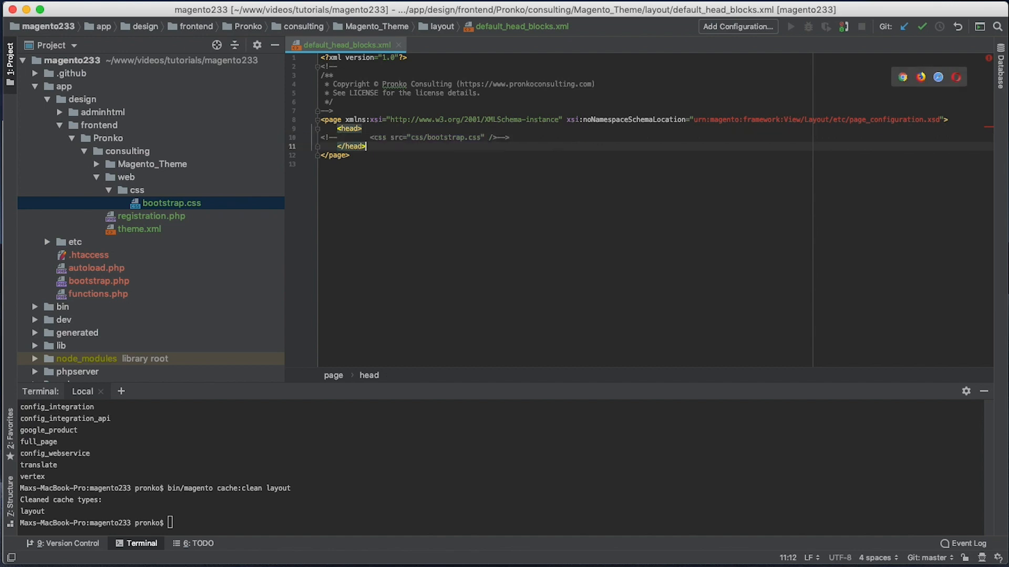
Load BootstrapCDN 4.3.1 bootstrap.min.css with src_type url, then clean the layout cache.
text(<css src=")
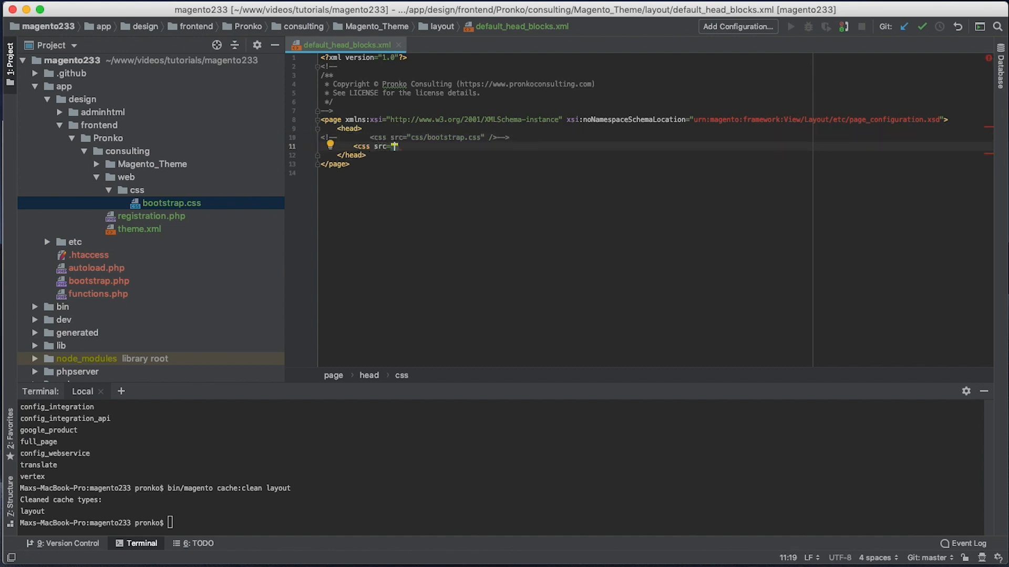
text(https://stackpath.bootstrapcdn.com/bootstrap/4.3.1/css/bootstrap.min.css" src_type="")
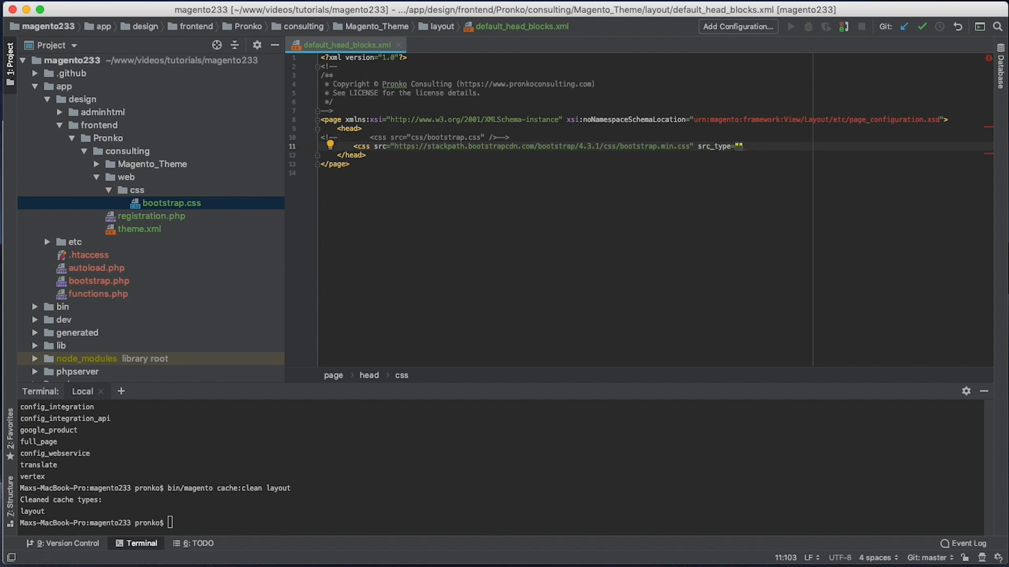
text(url)
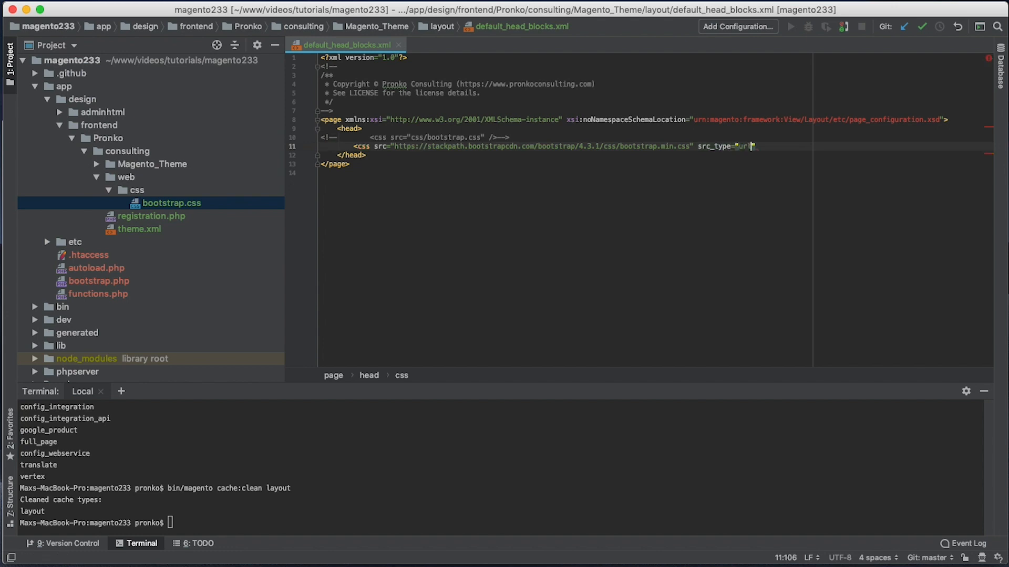
text(" />)
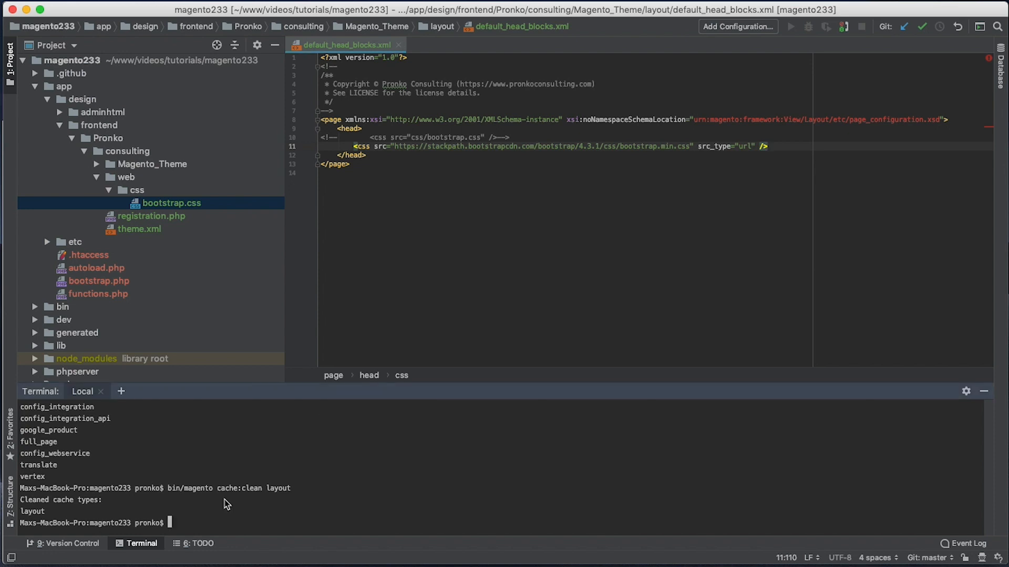
text(bin/magento cache:clean layout)
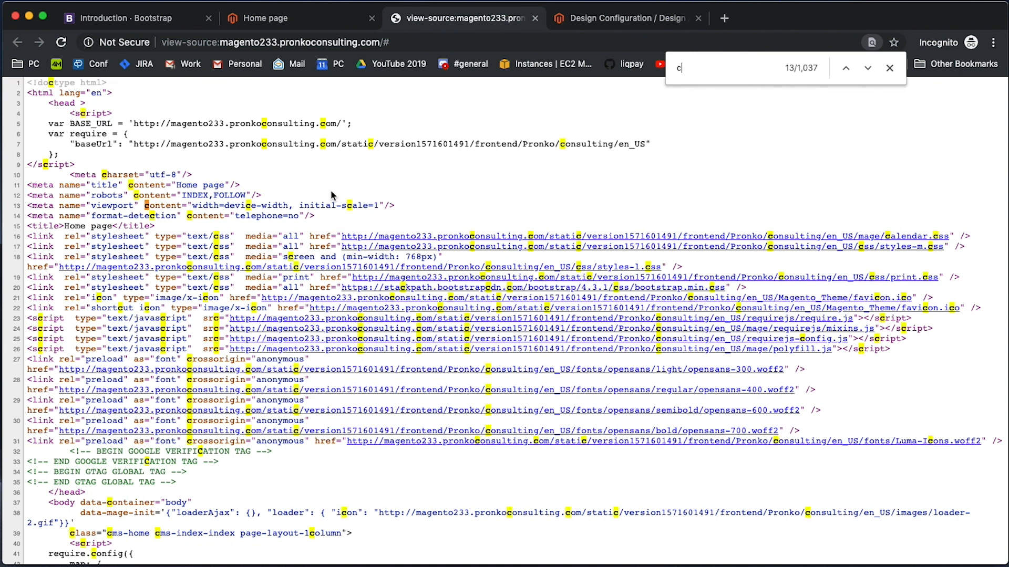
Search the storefront page source for 'bootst' to find the BootstrapCDN bootstrap.min.css link.
text(bootst)
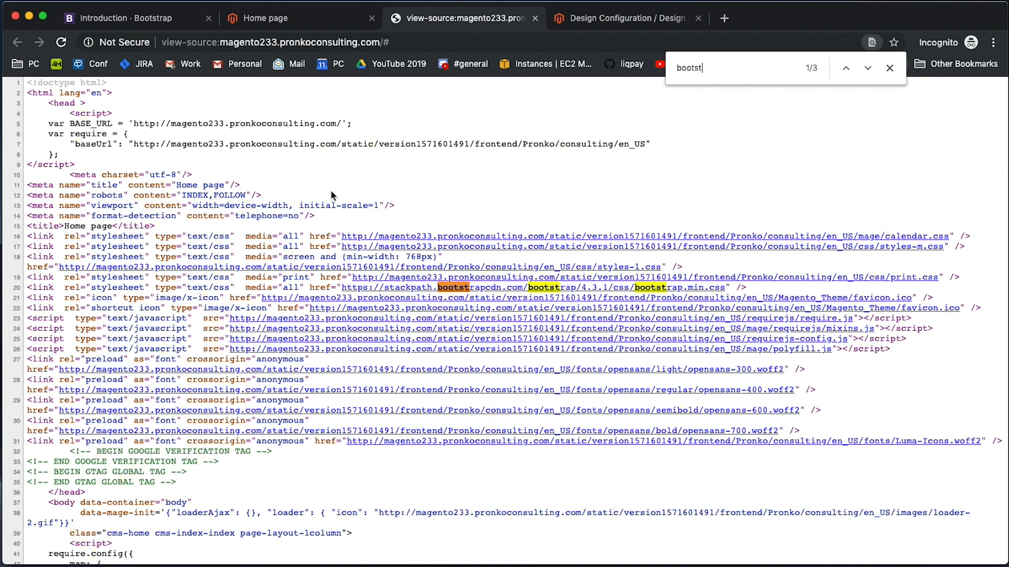